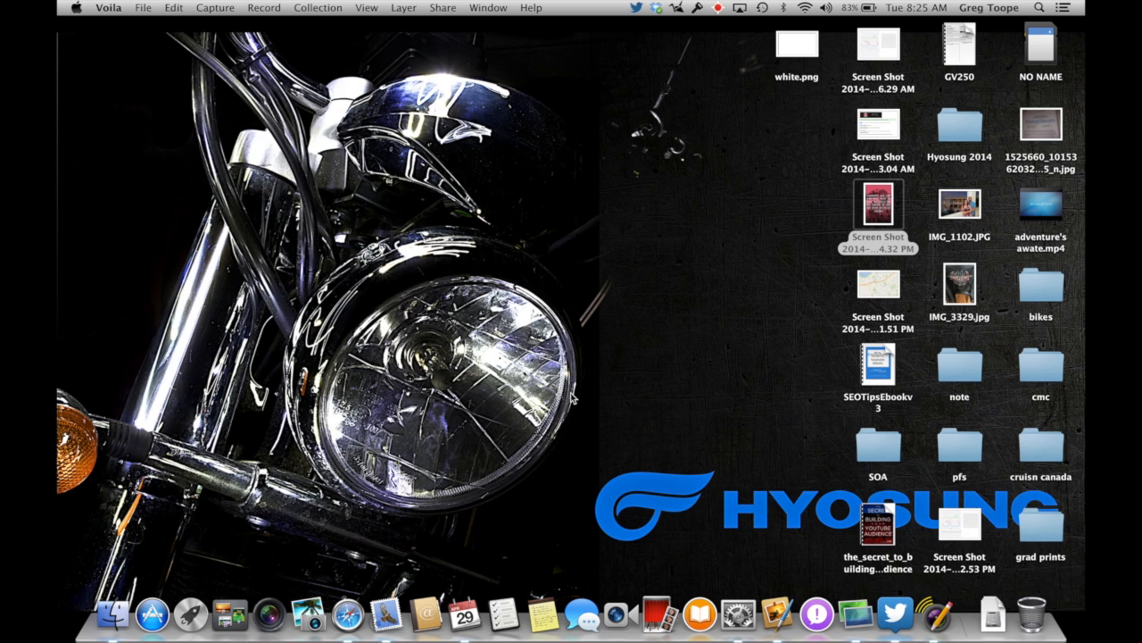
mouse_move(1041, 57)
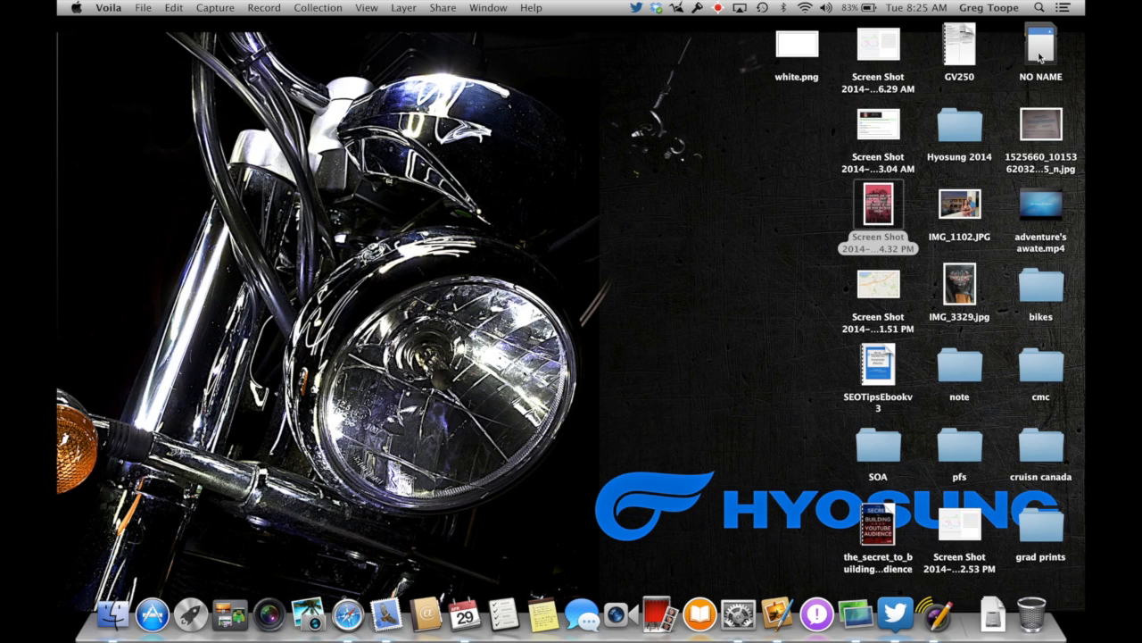
mouse_move(1035, 61)
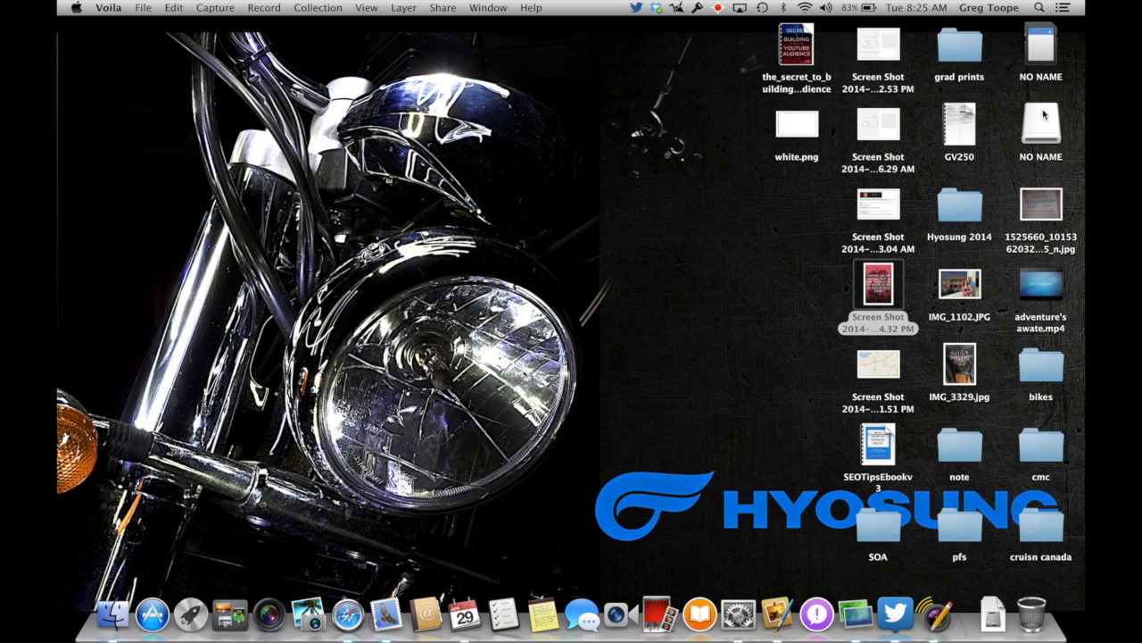
- Select the newly mounted second NO NAME drive on the desktop
click(1039, 125)
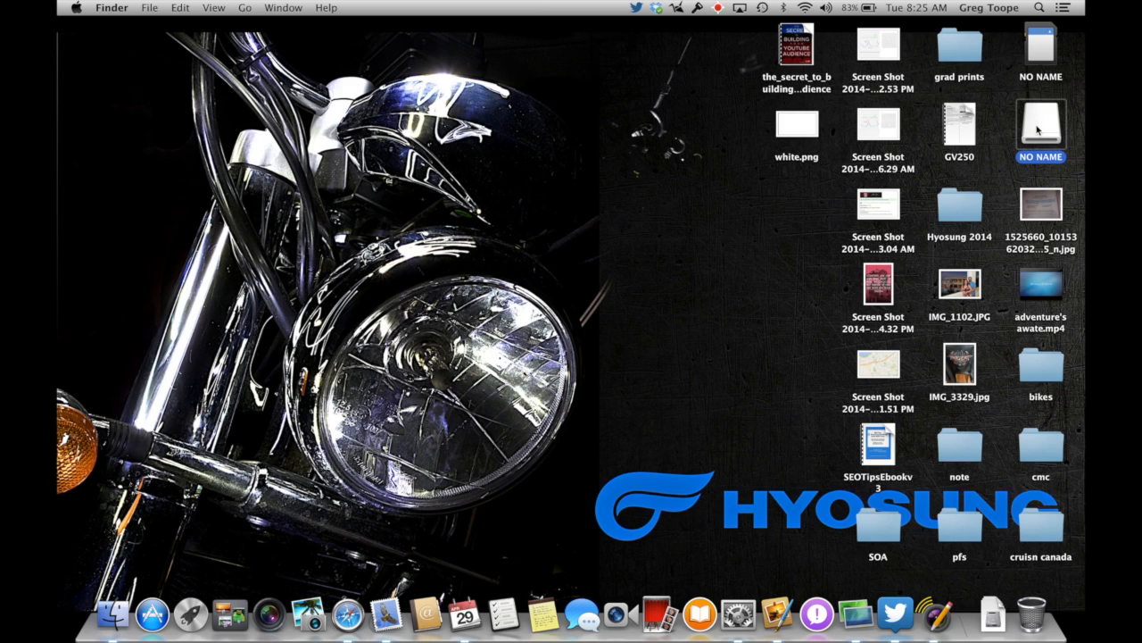
mouse_move(1035, 134)
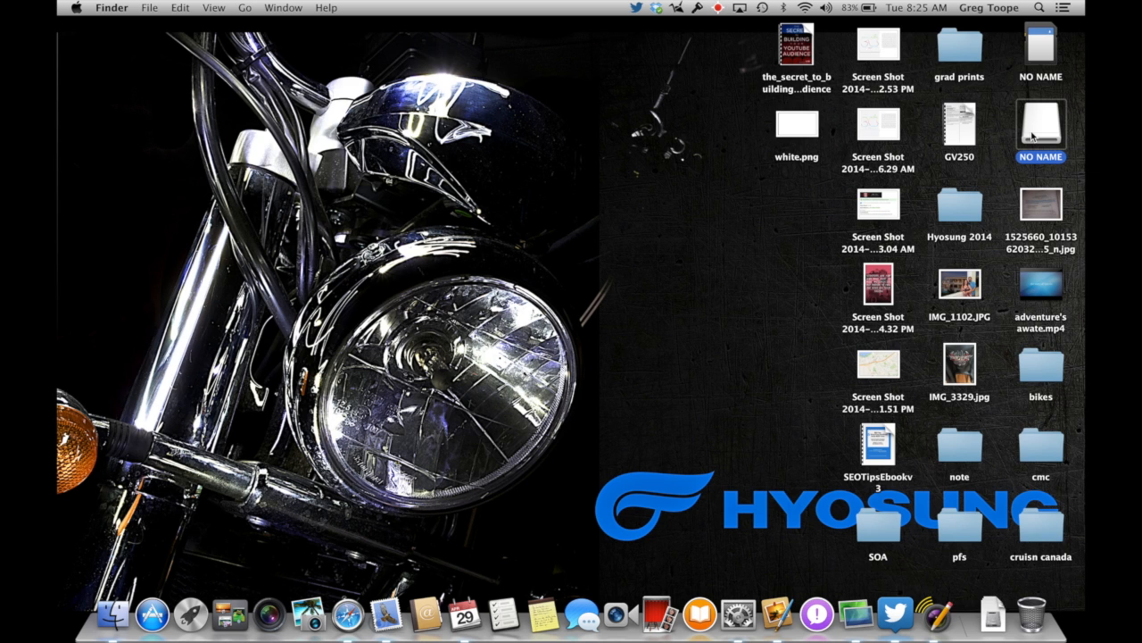
- Open NO NAME's VIDEO folder and Quick Look the clip 20140429_072417.AVI
double_click(1041, 125)
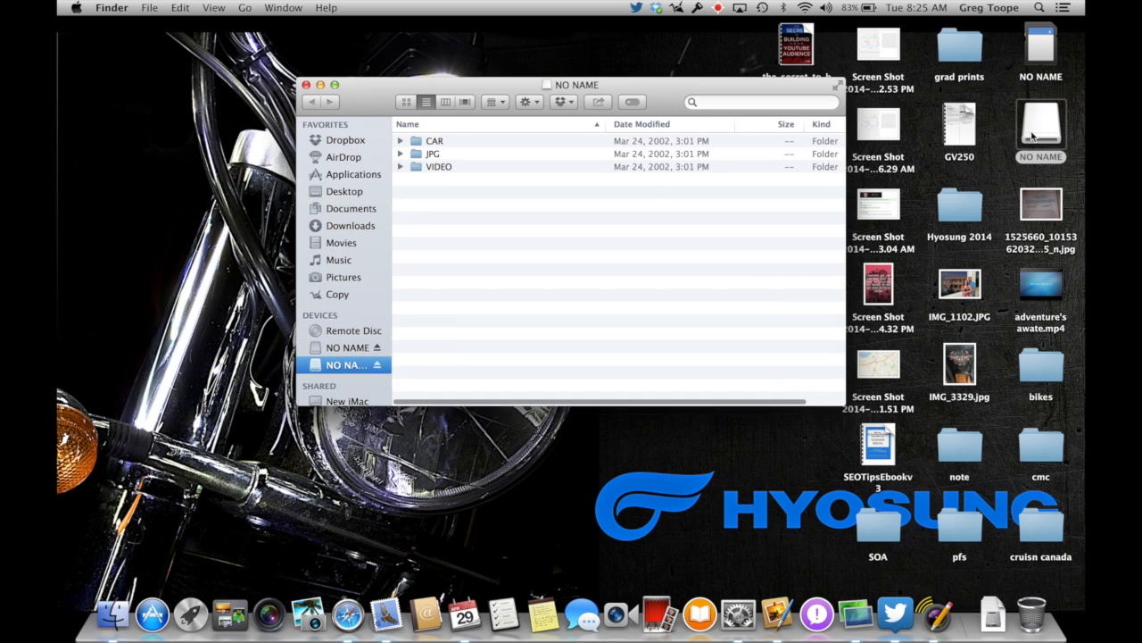
double_click(439, 167)
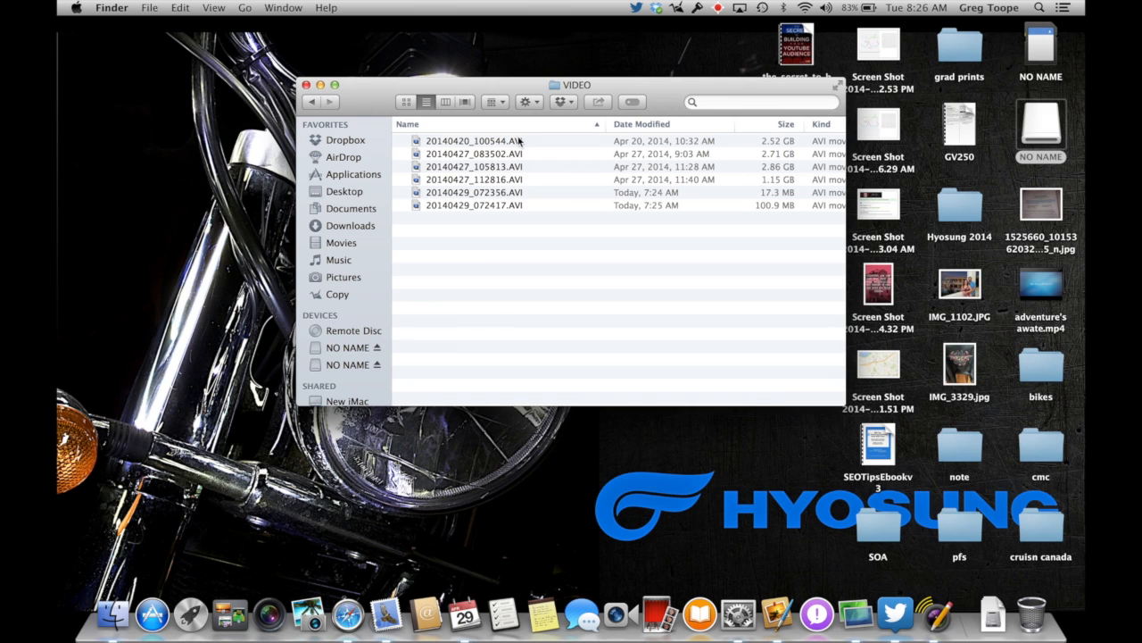
mouse_move(482, 212)
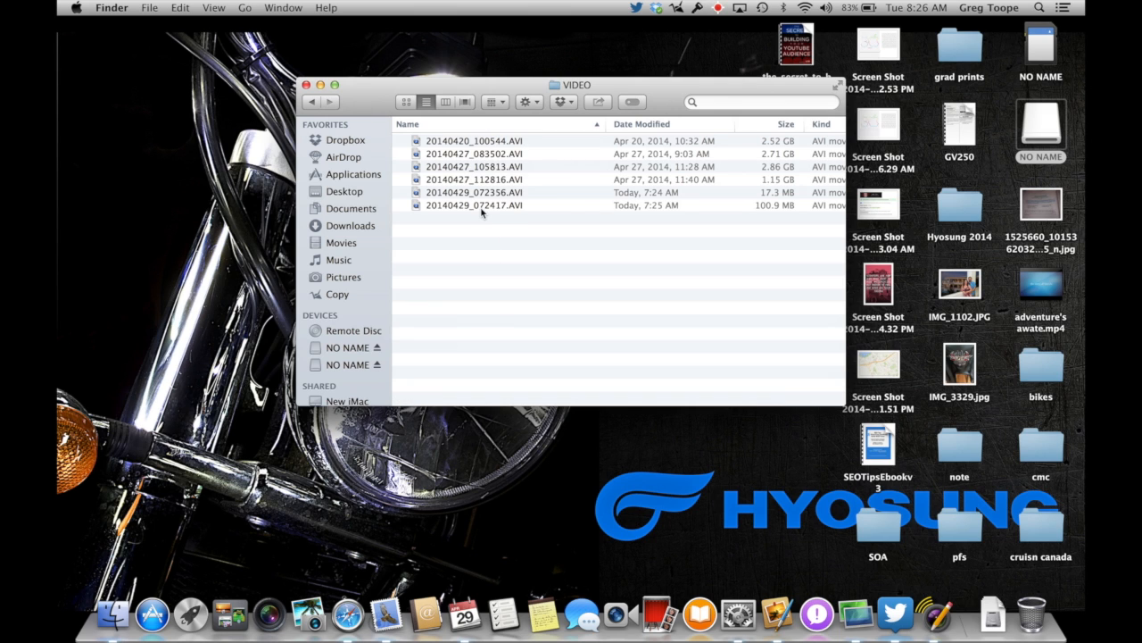
click(474, 205)
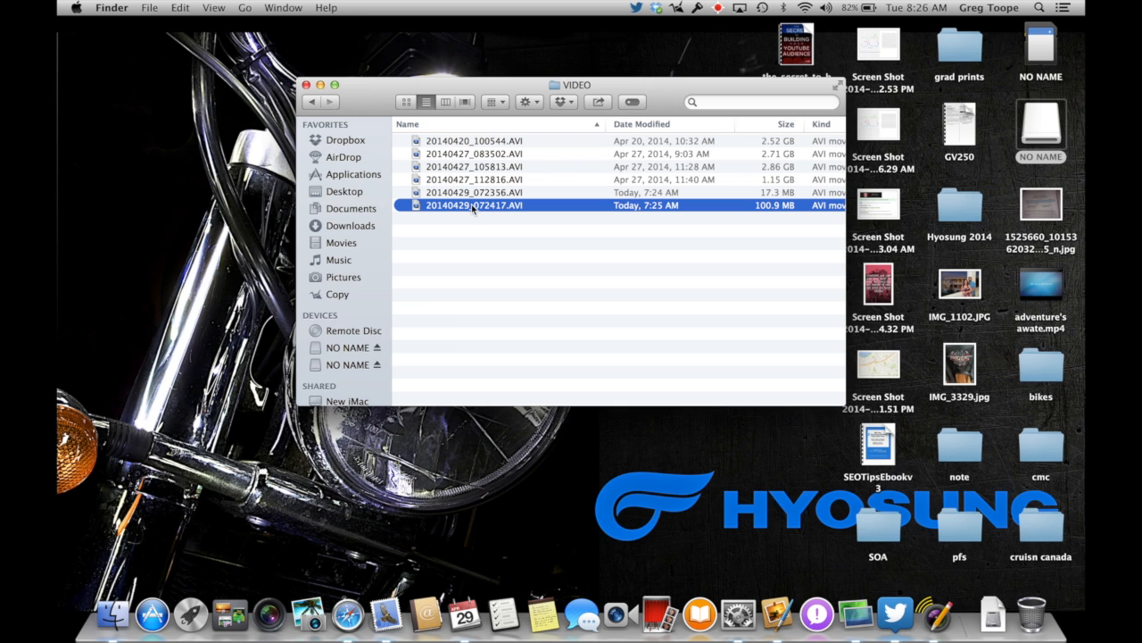
key(space)
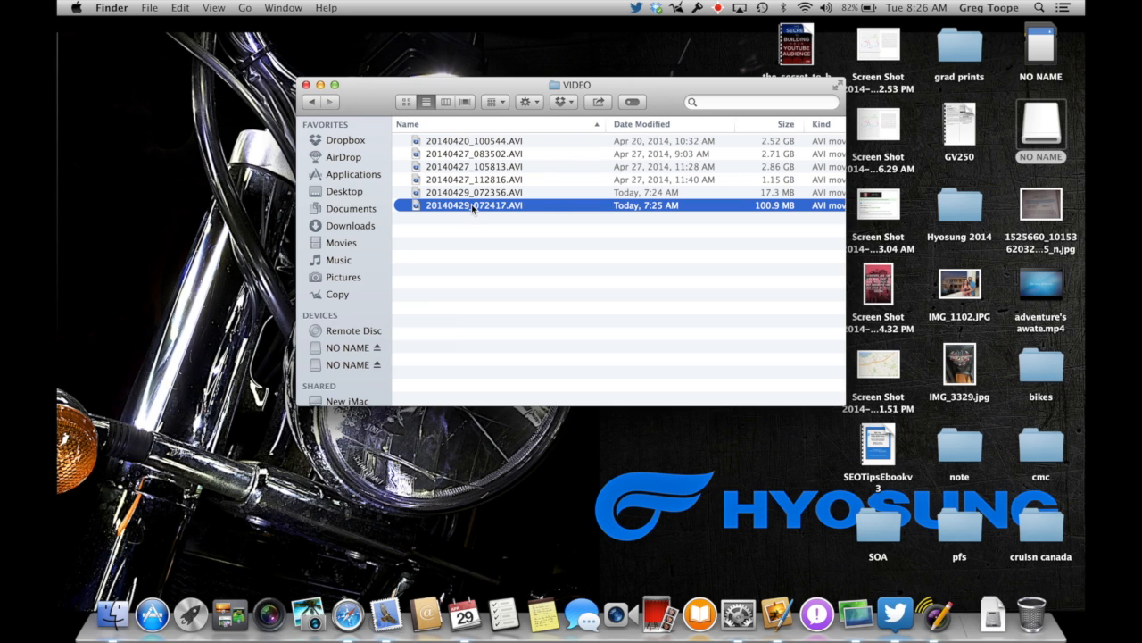
mouse_move(1041, 284)
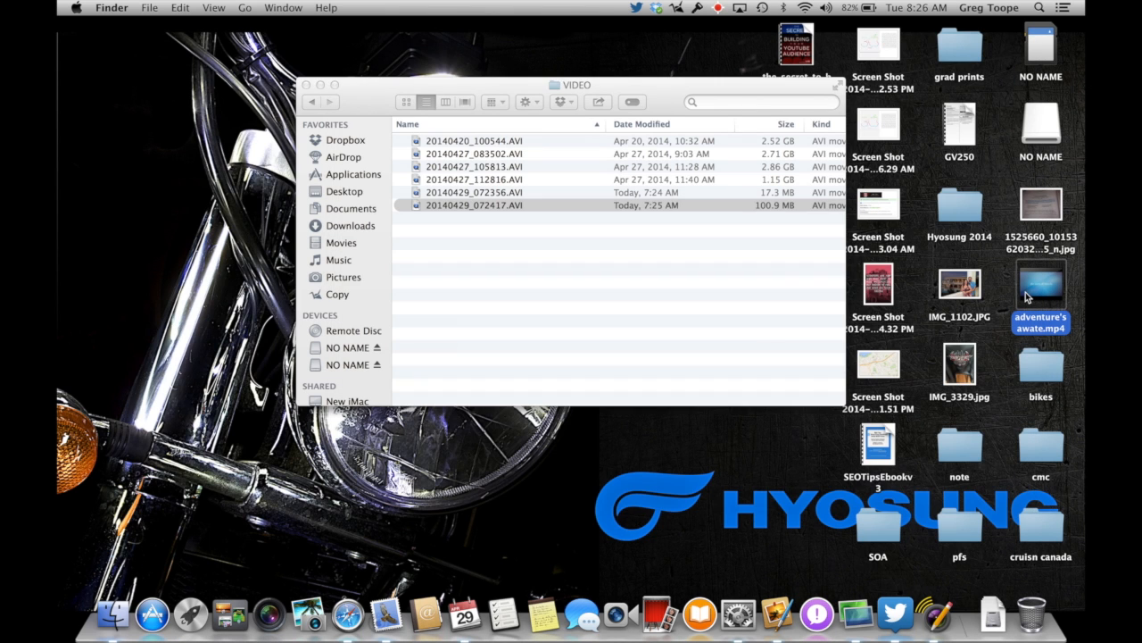
mouse_move(1043, 254)
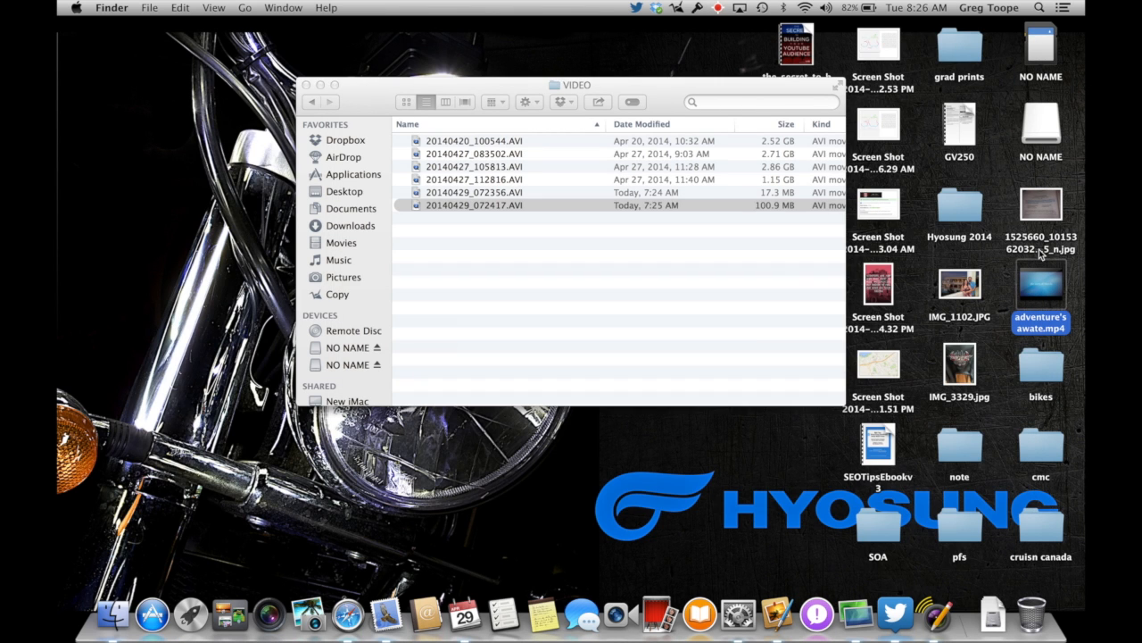
- Search 'handbrake' in Safari and open the HandBrake: Open Source Video Transcoder site
click(310, 85)
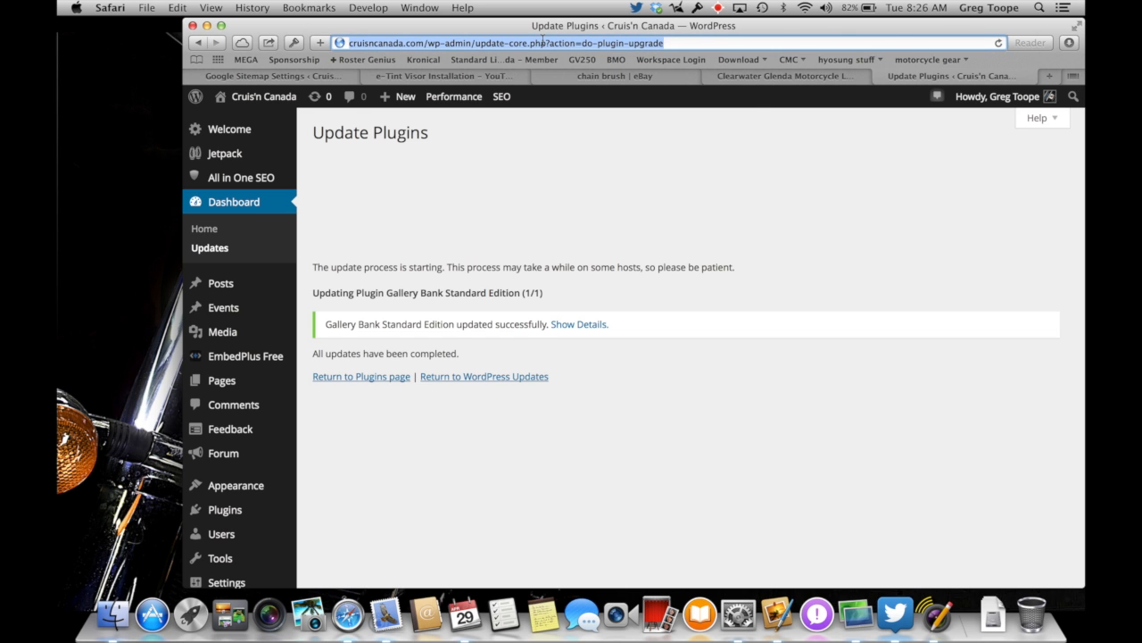
text(handbrake)
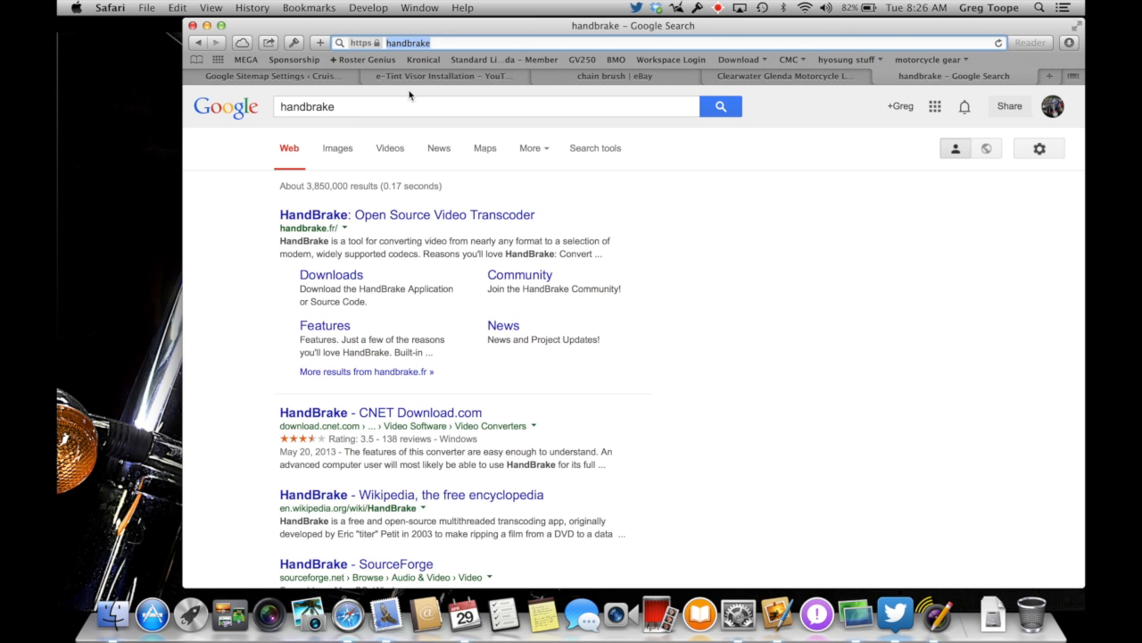
mouse_move(313, 215)
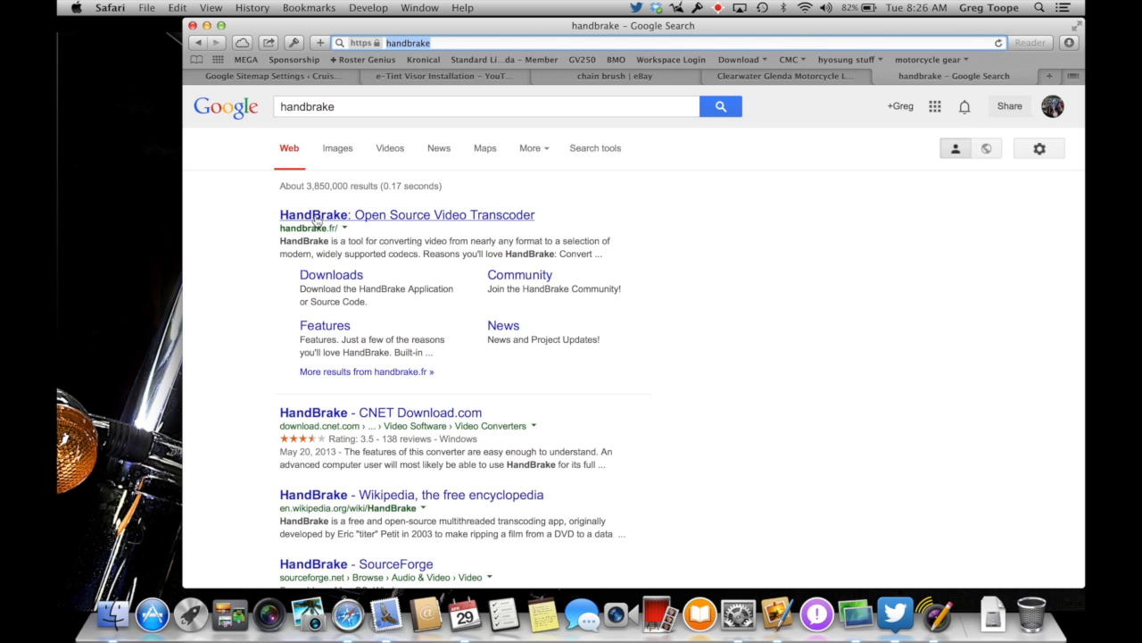
click(406, 214)
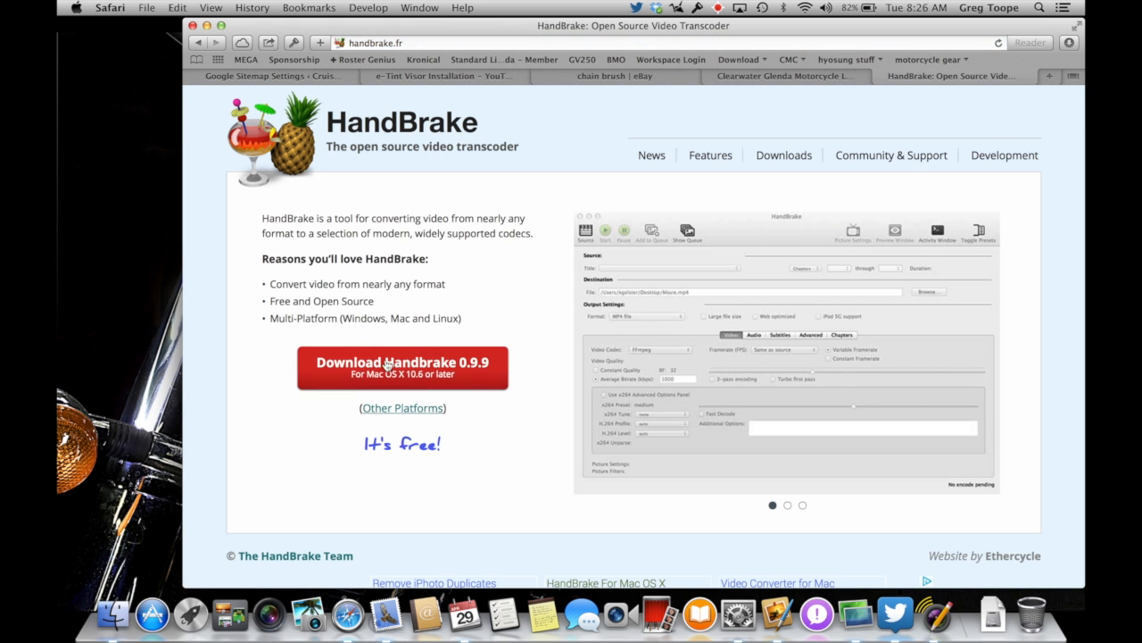
mouse_move(469, 375)
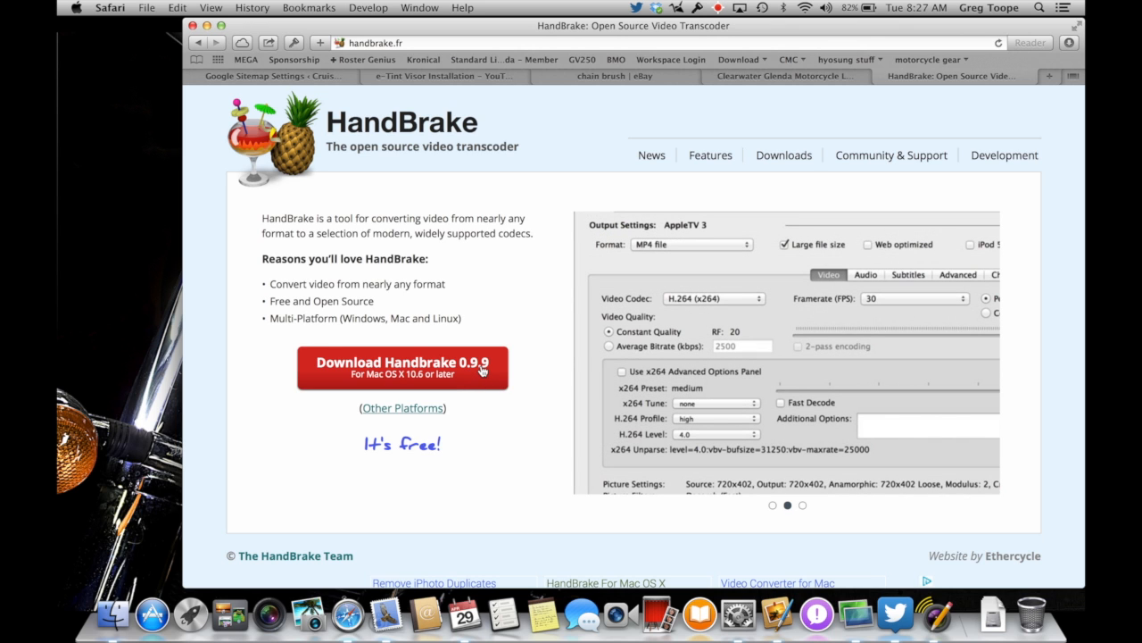
mouse_move(482, 375)
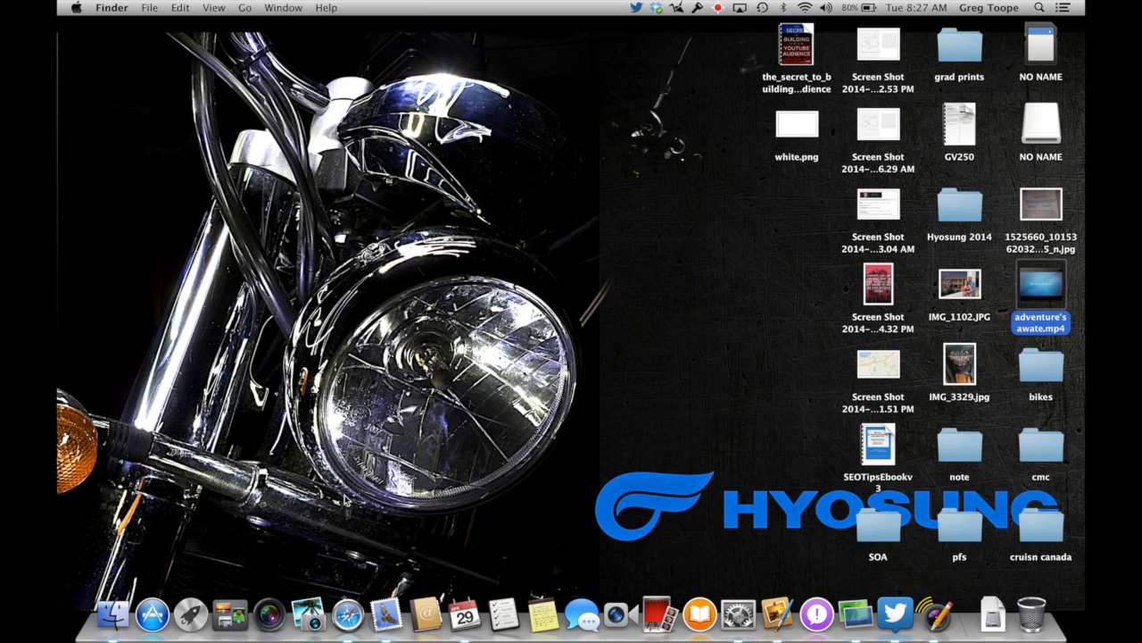
mouse_move(718, 512)
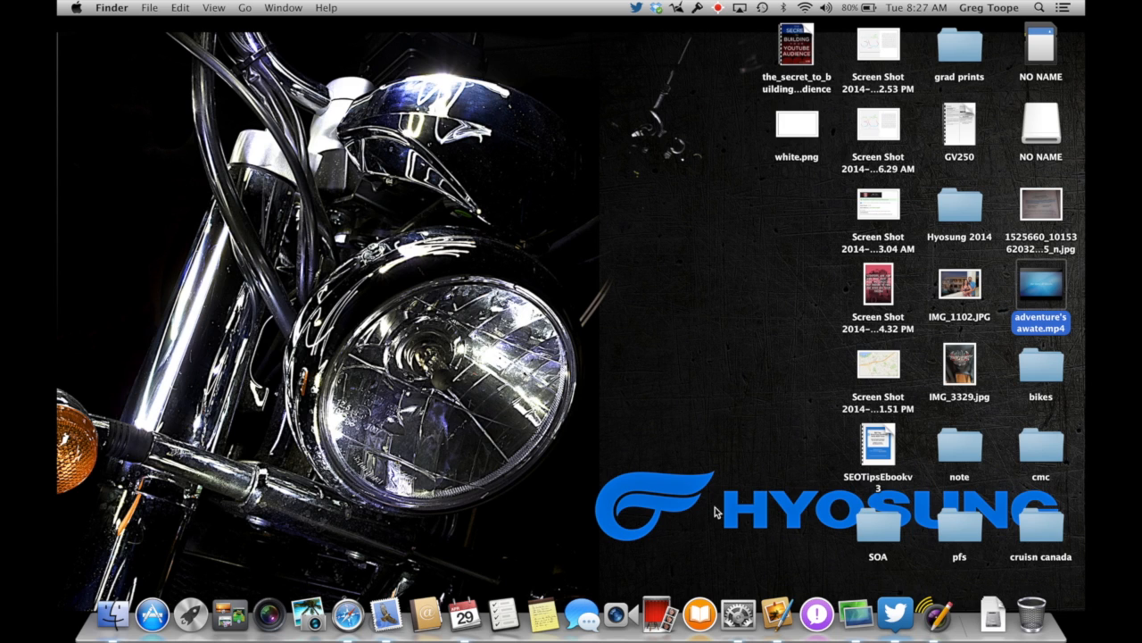
mouse_move(959, 159)
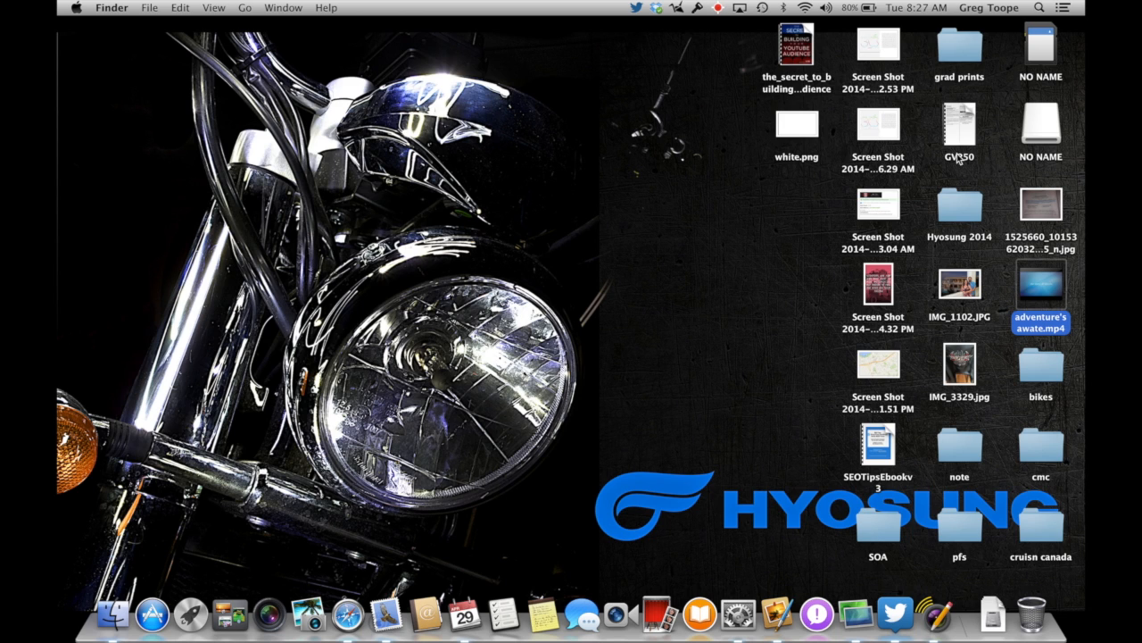
- Launch HandBrake from a Spotlight search for 'hand'
click(1038, 8)
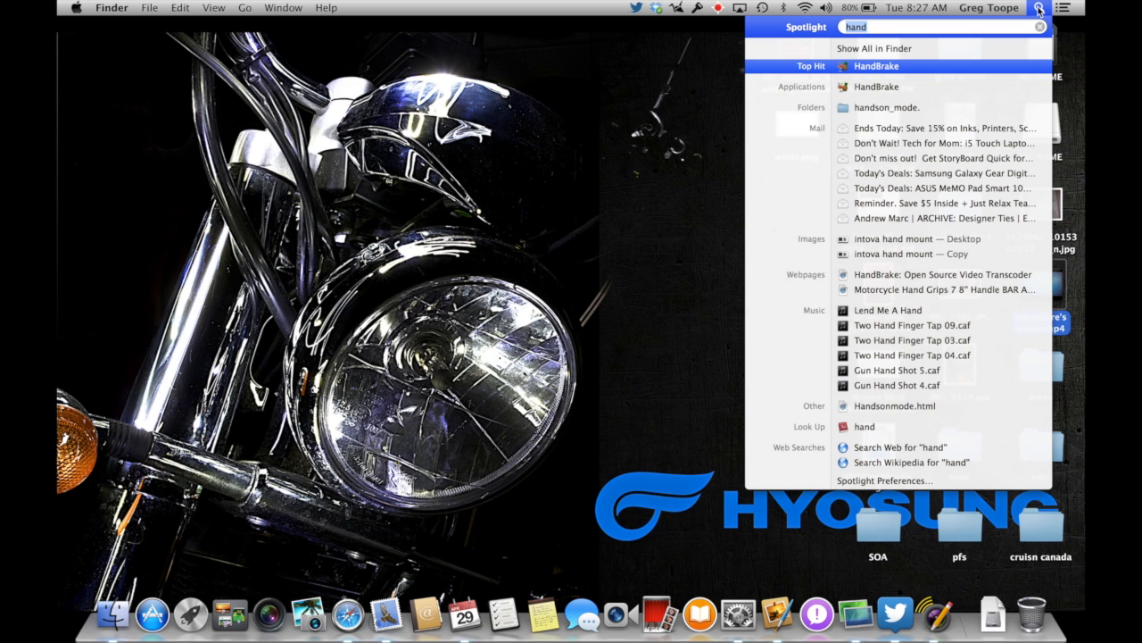
mouse_move(938, 49)
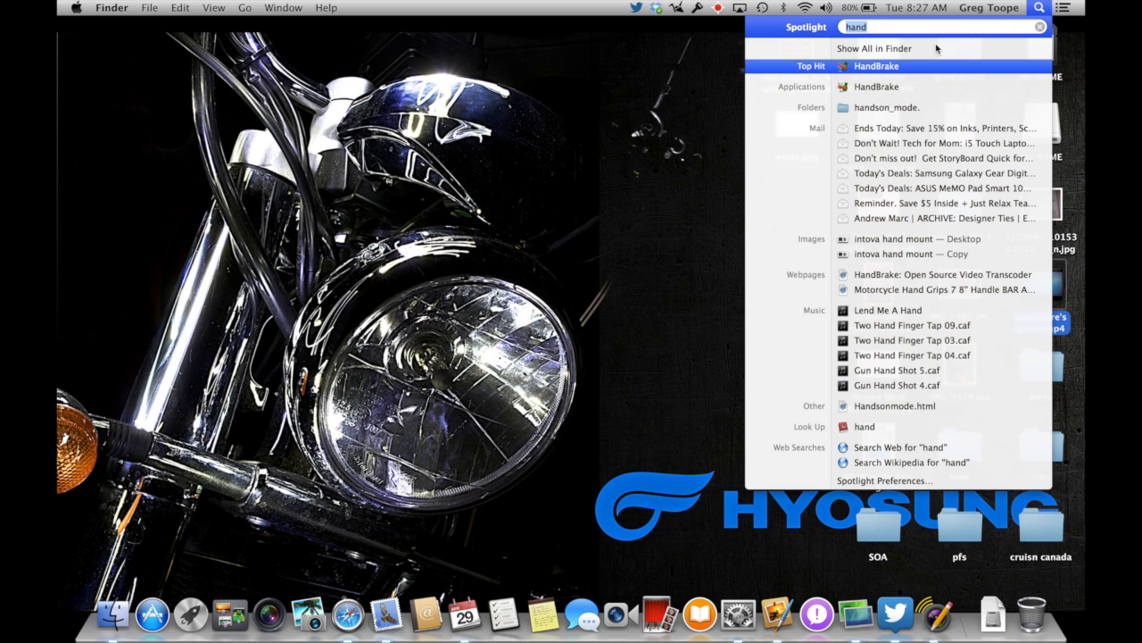
click(876, 66)
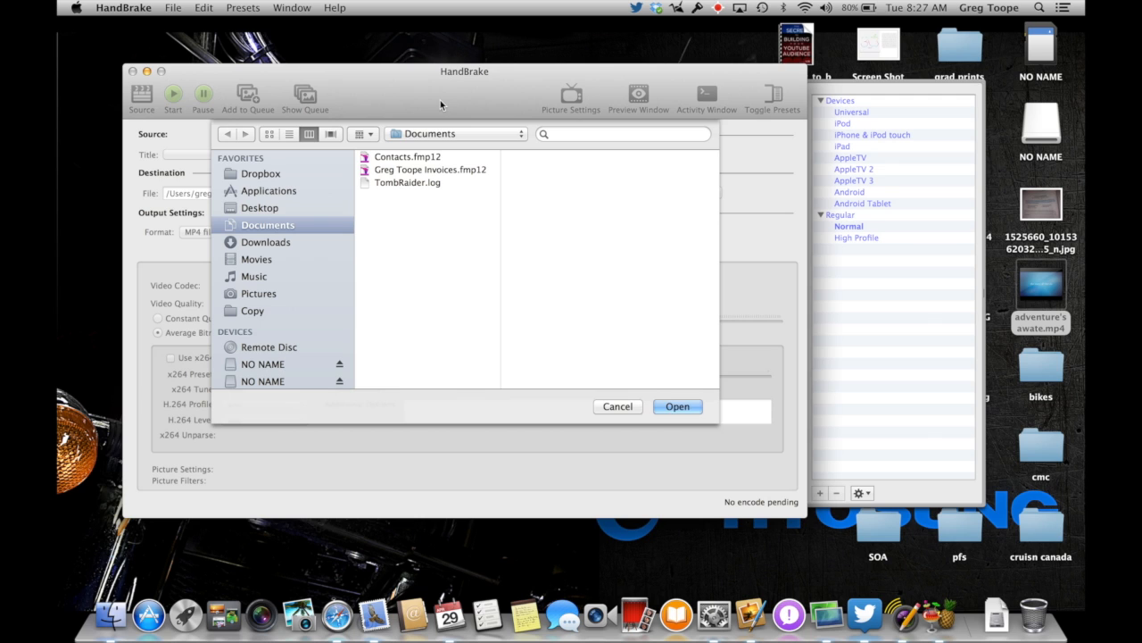
- Open 20140429_072417.AVI from the NO NAME card's VIDEO folder as the source
scroll(down, 3)
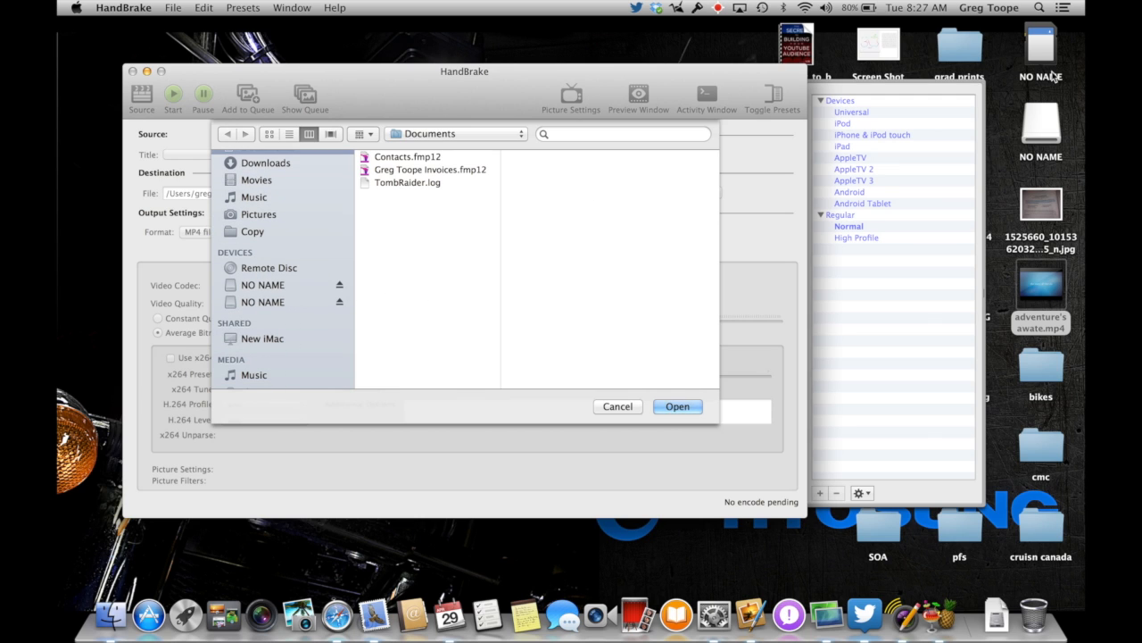
mouse_move(1051, 65)
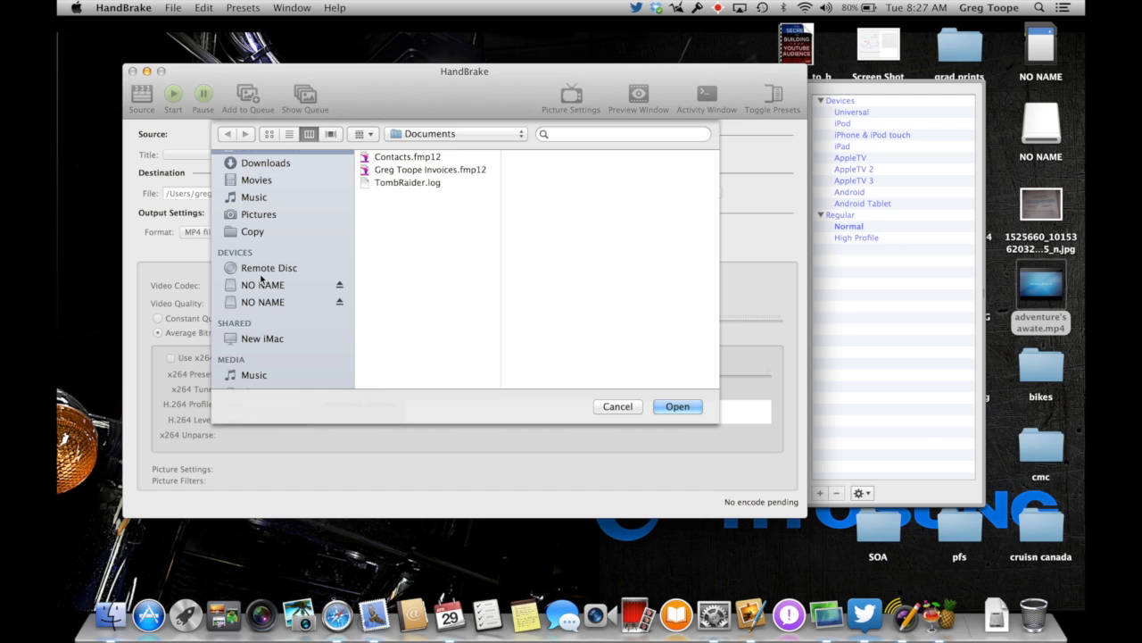
click(263, 302)
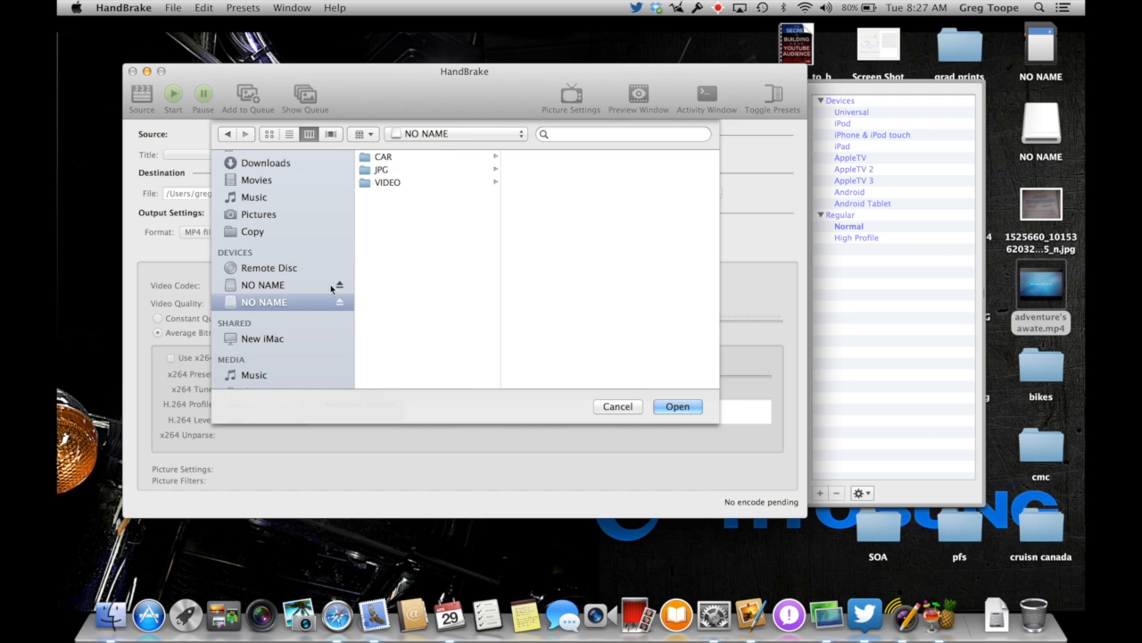
click(387, 182)
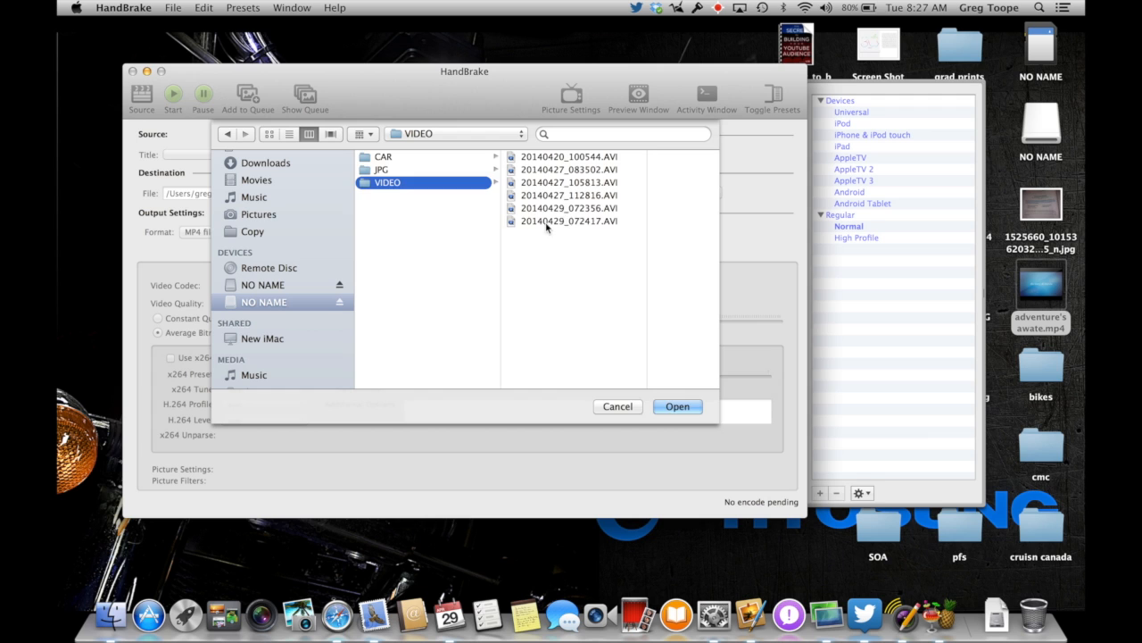
click(568, 220)
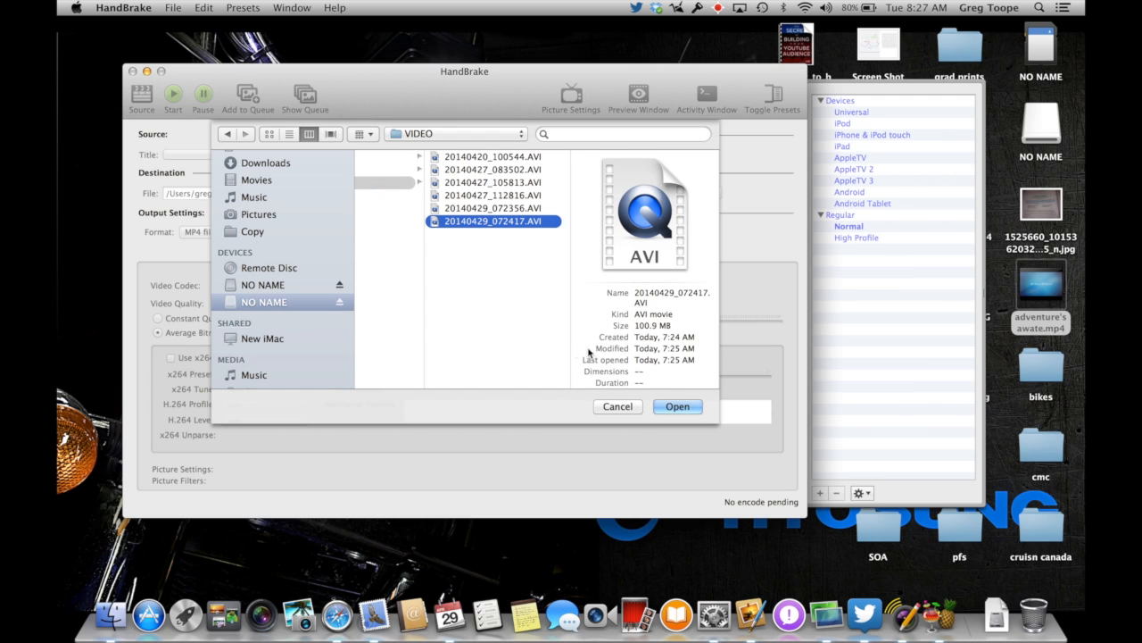
mouse_move(656, 334)
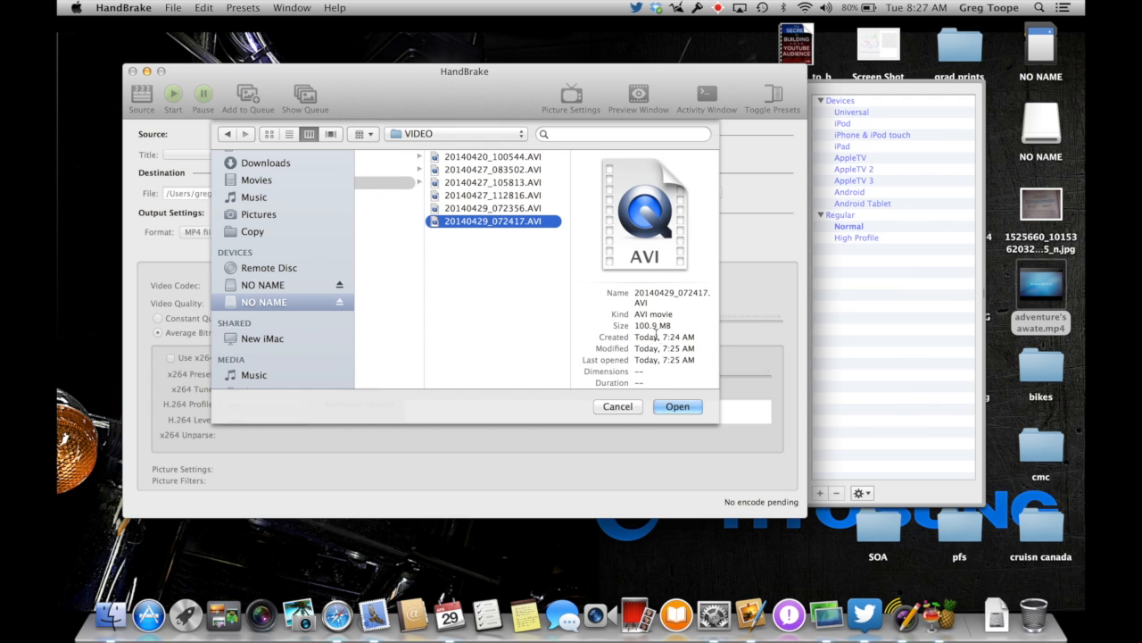
click(676, 406)
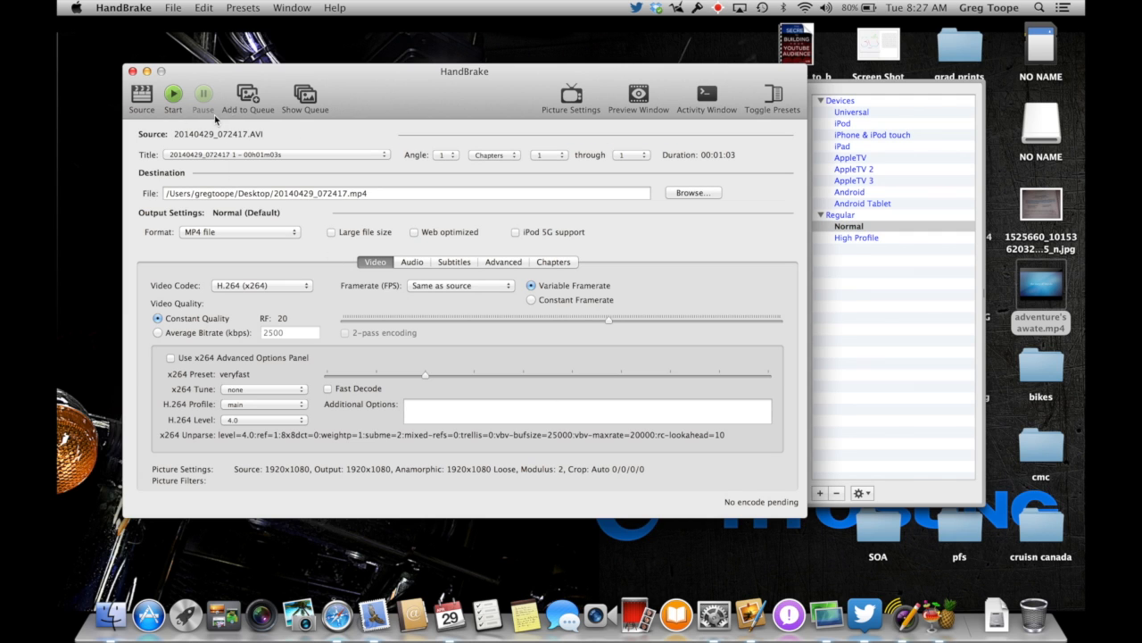
mouse_move(281, 210)
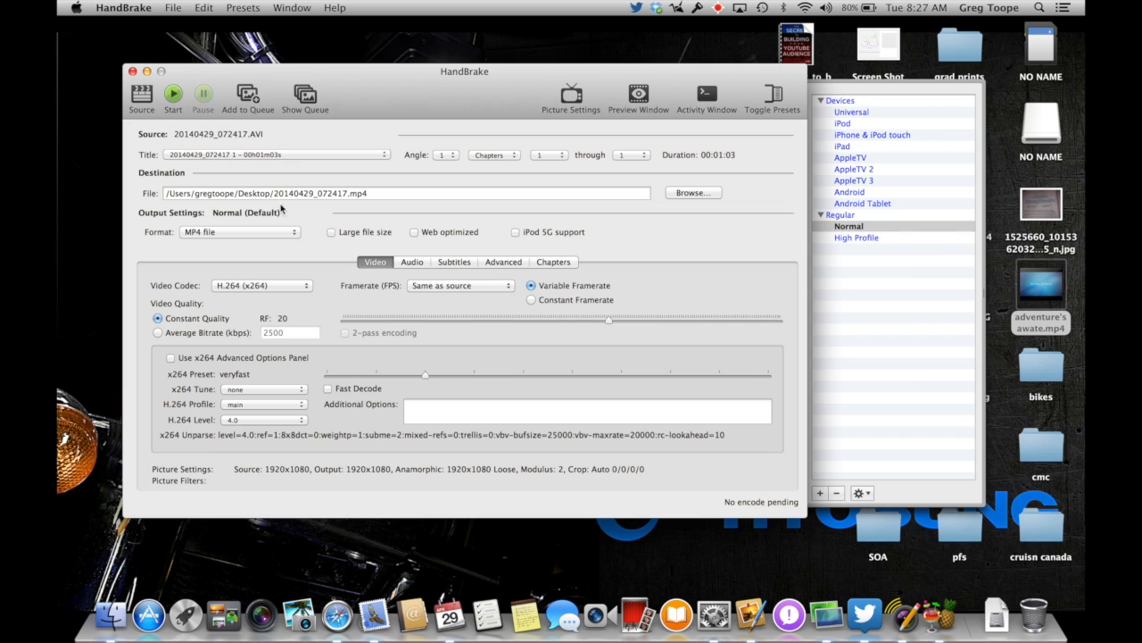
mouse_move(344, 198)
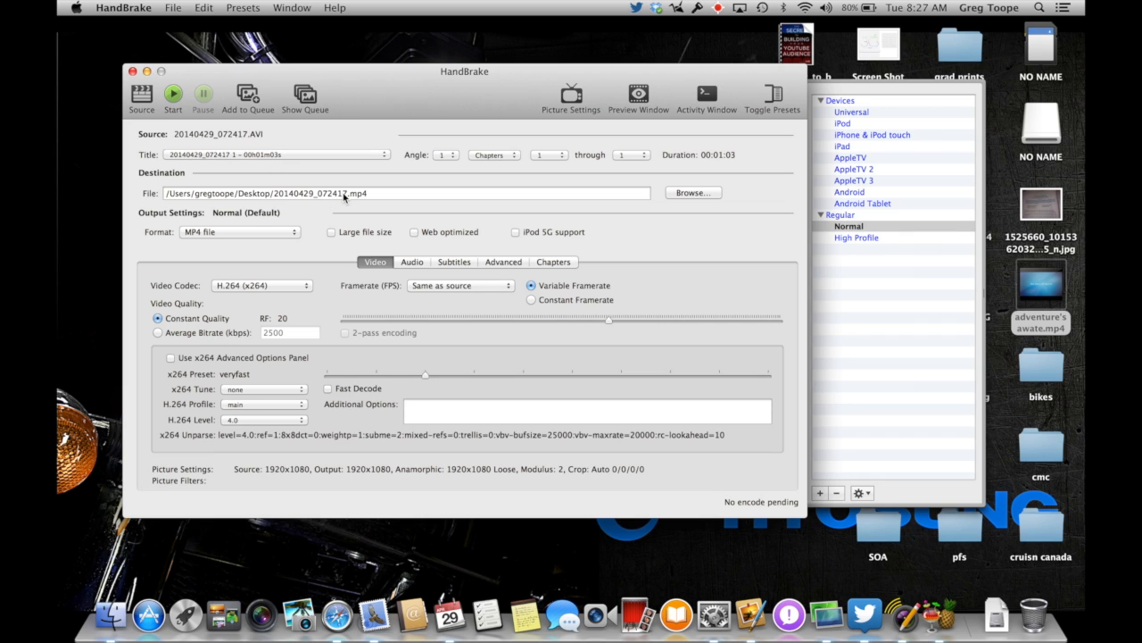
- Rename the Desktop destination file to testvideo.mp4 and hide the presets drawer
click(345, 193)
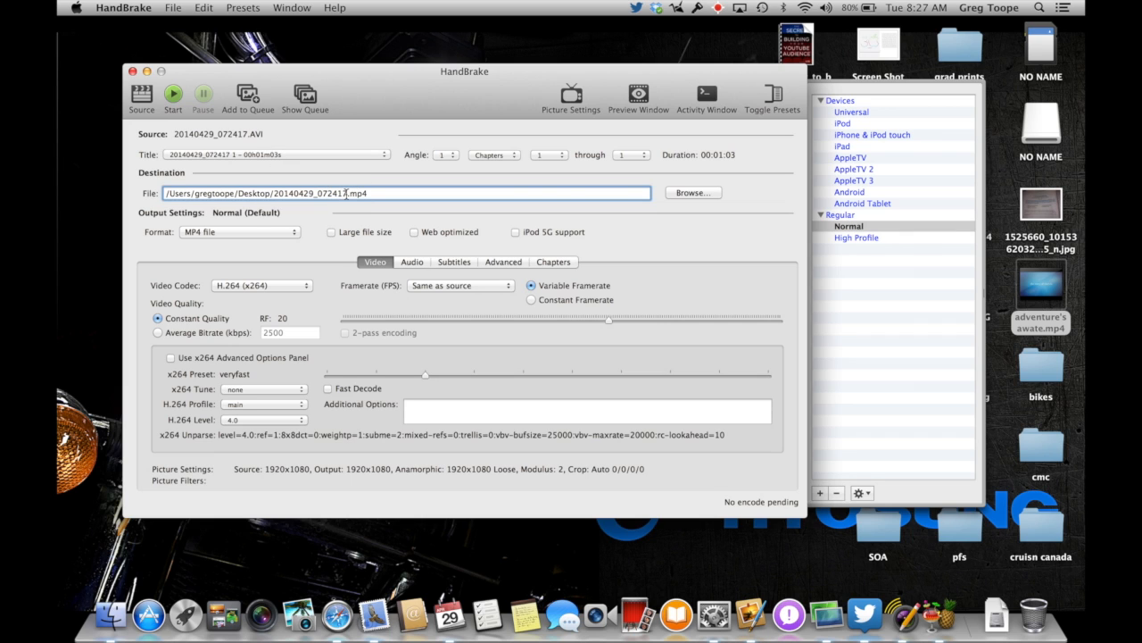
double_click(308, 193)
text(testvideo)
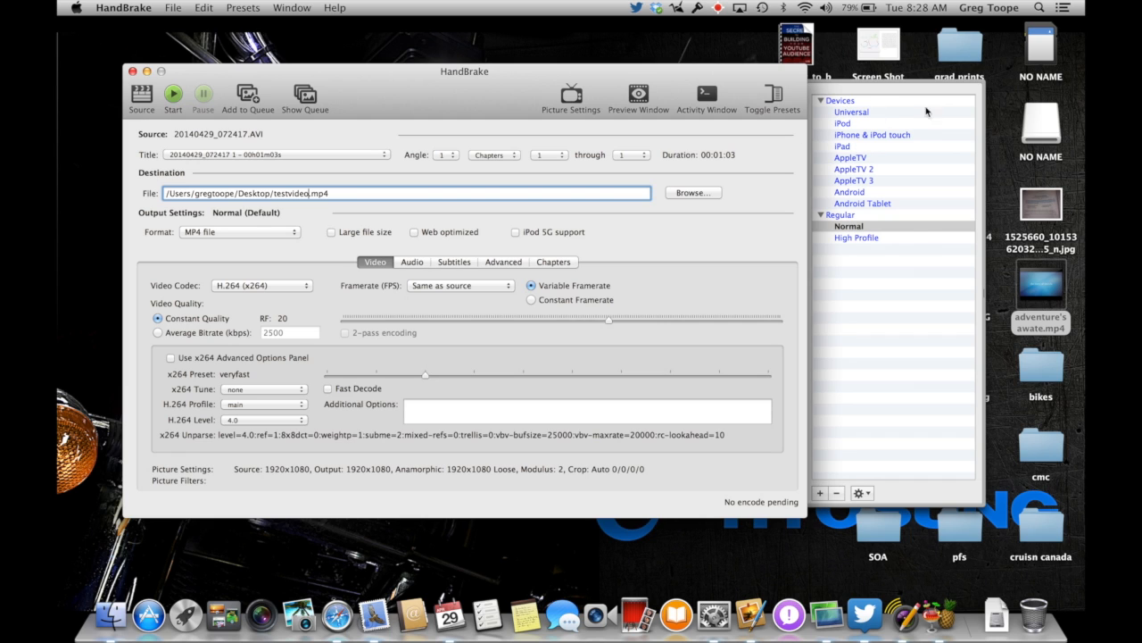
mouse_move(786, 103)
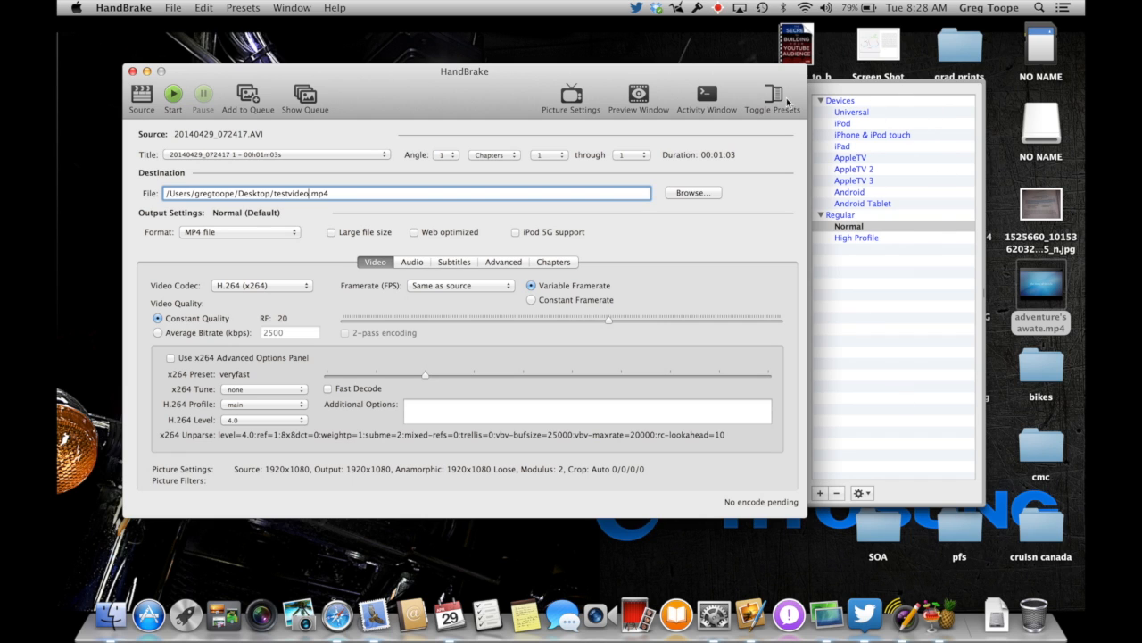
click(772, 98)
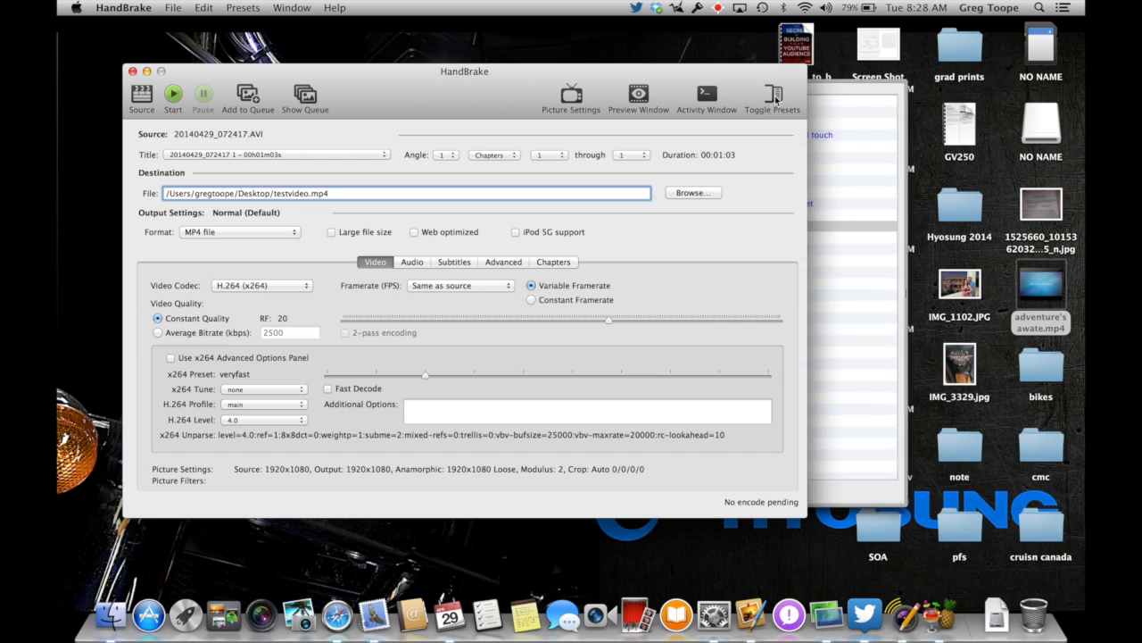
- Reopen the presets drawer and select the Normal preset under Regular
click(772, 97)
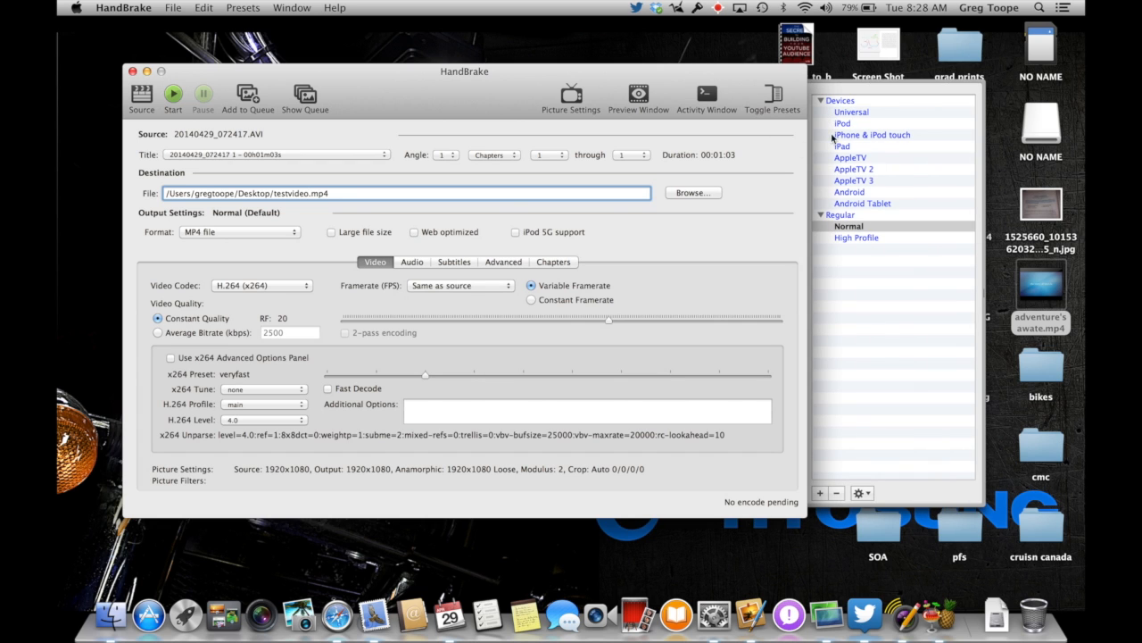
mouse_move(866, 100)
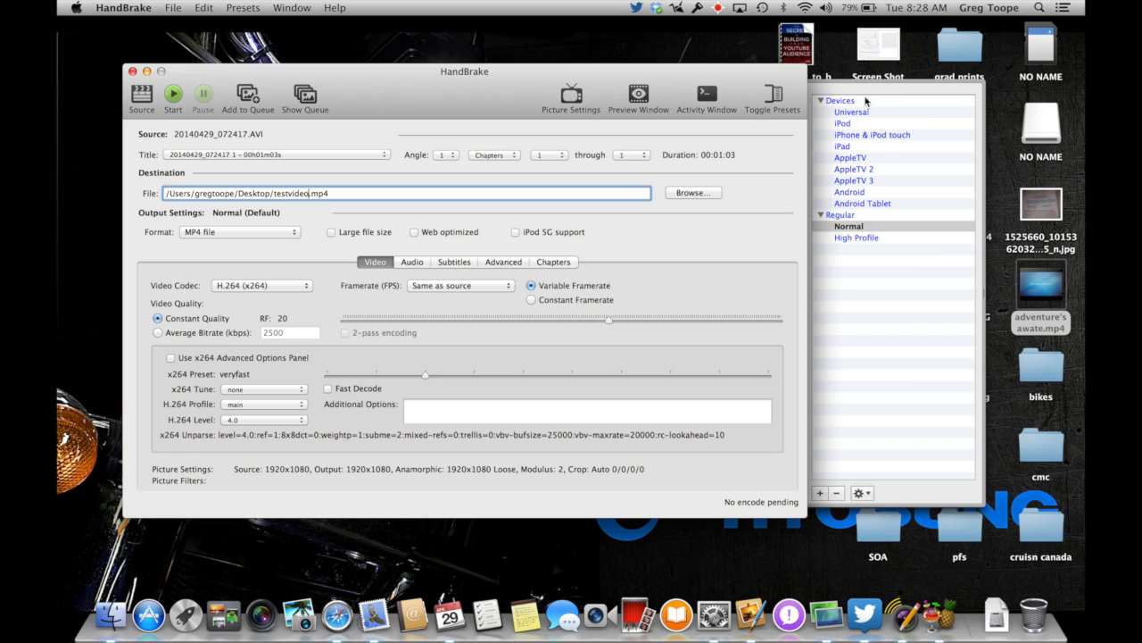
mouse_move(858, 123)
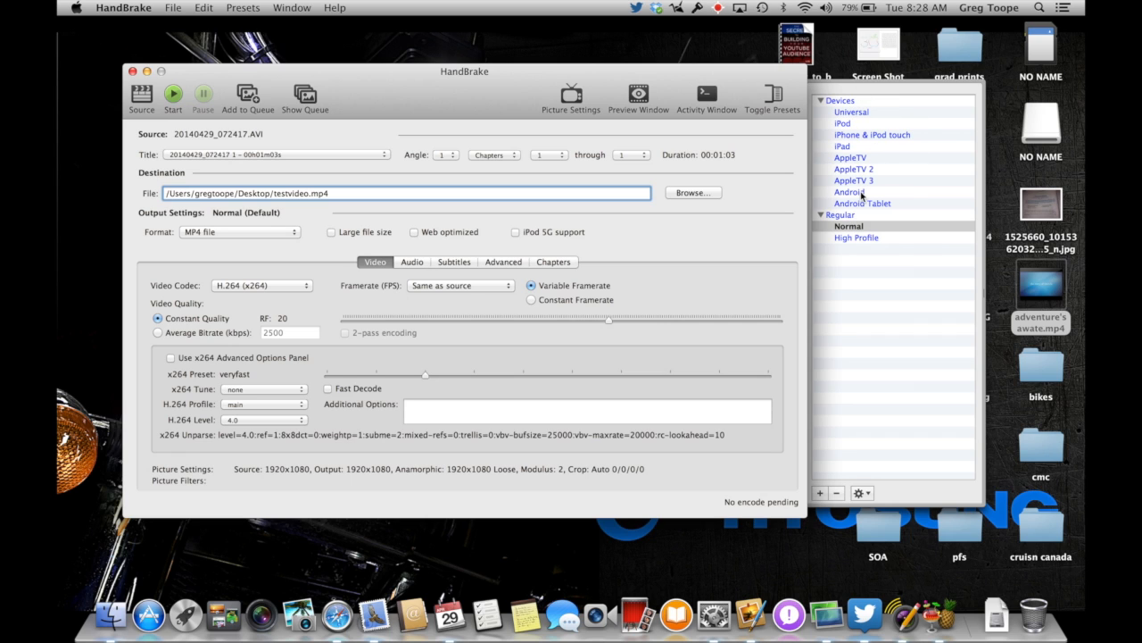
mouse_move(848, 191)
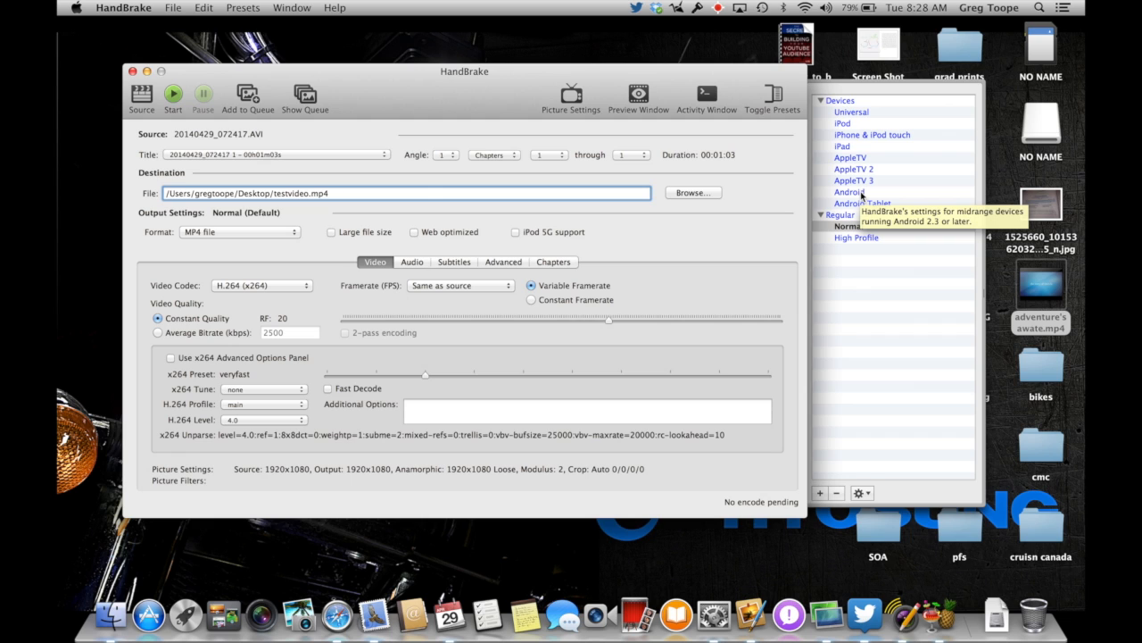
mouse_move(857, 238)
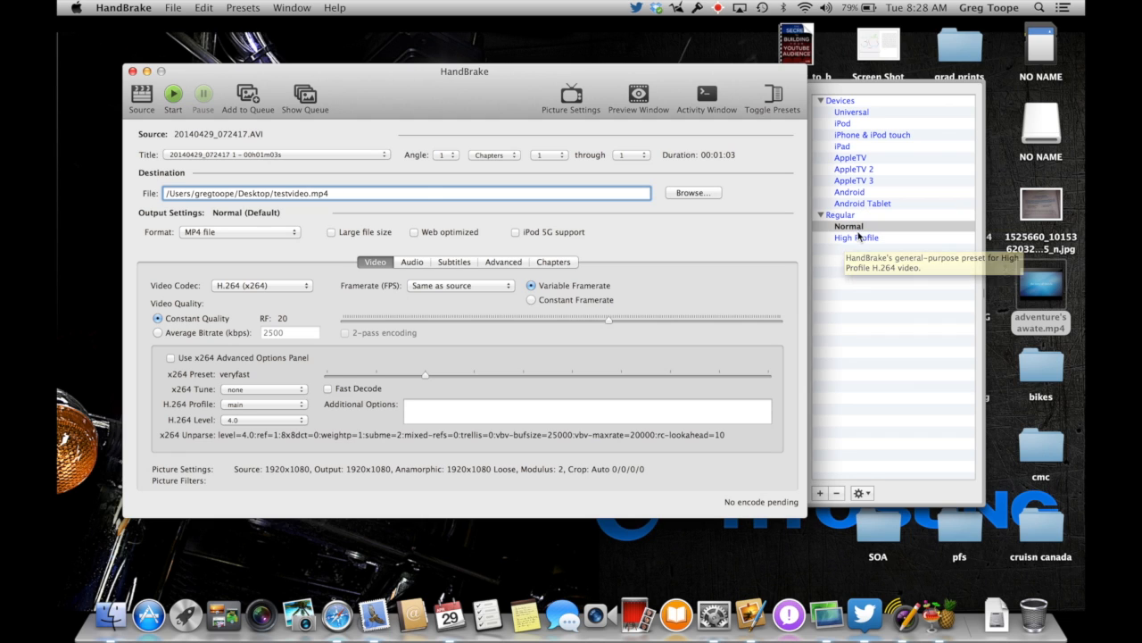
click(849, 226)
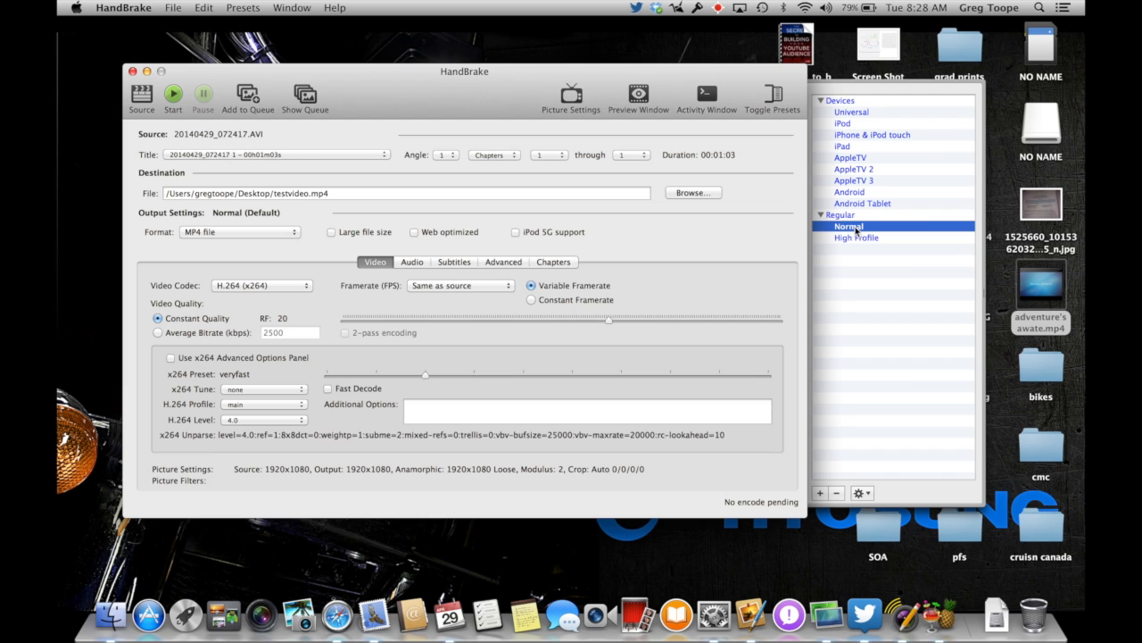
mouse_move(839, 204)
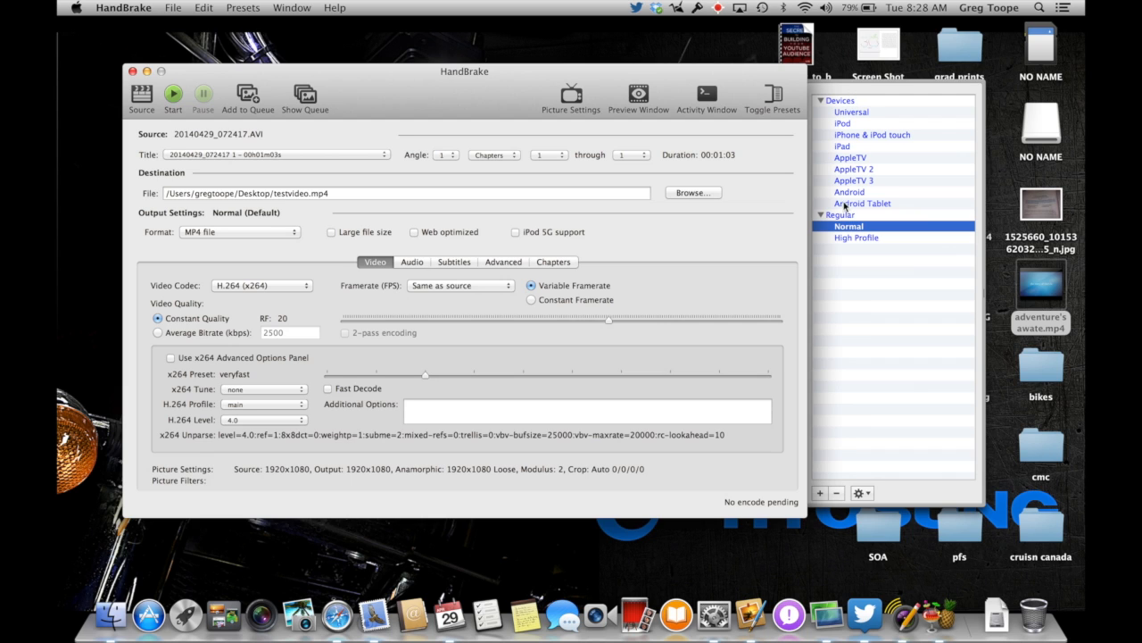
mouse_move(855, 114)
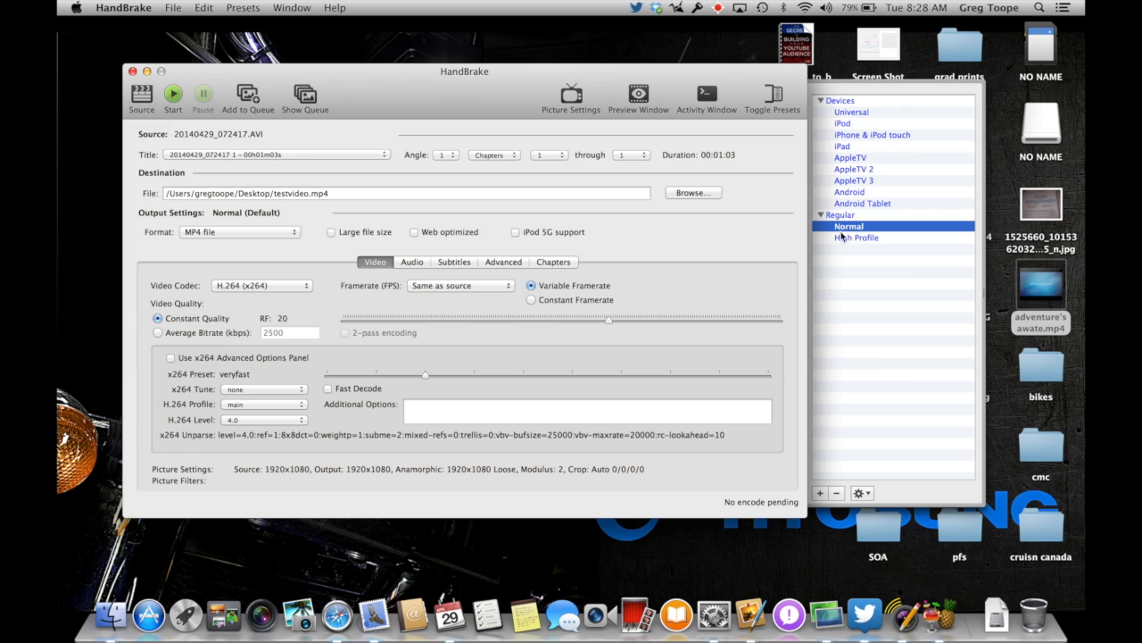
mouse_move(866, 227)
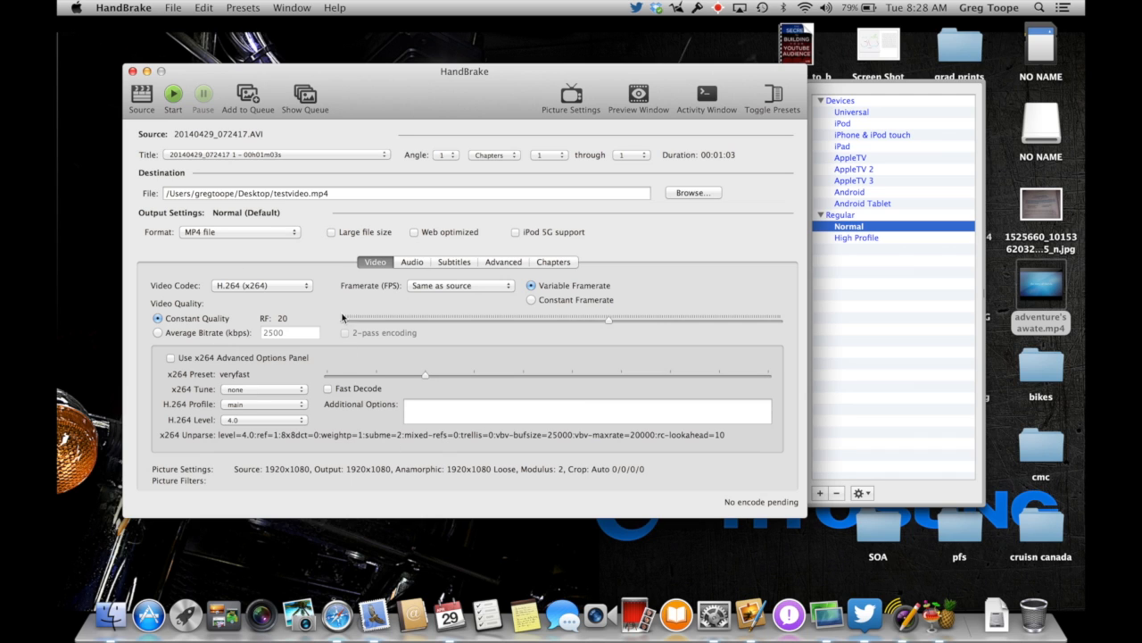
mouse_move(443, 247)
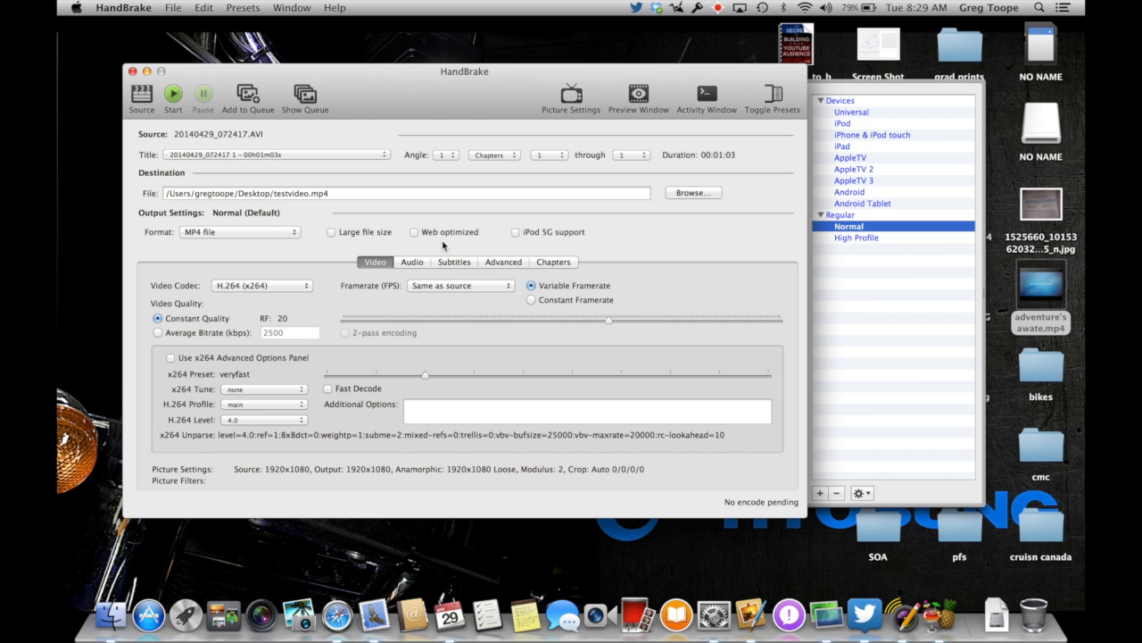
mouse_move(217, 403)
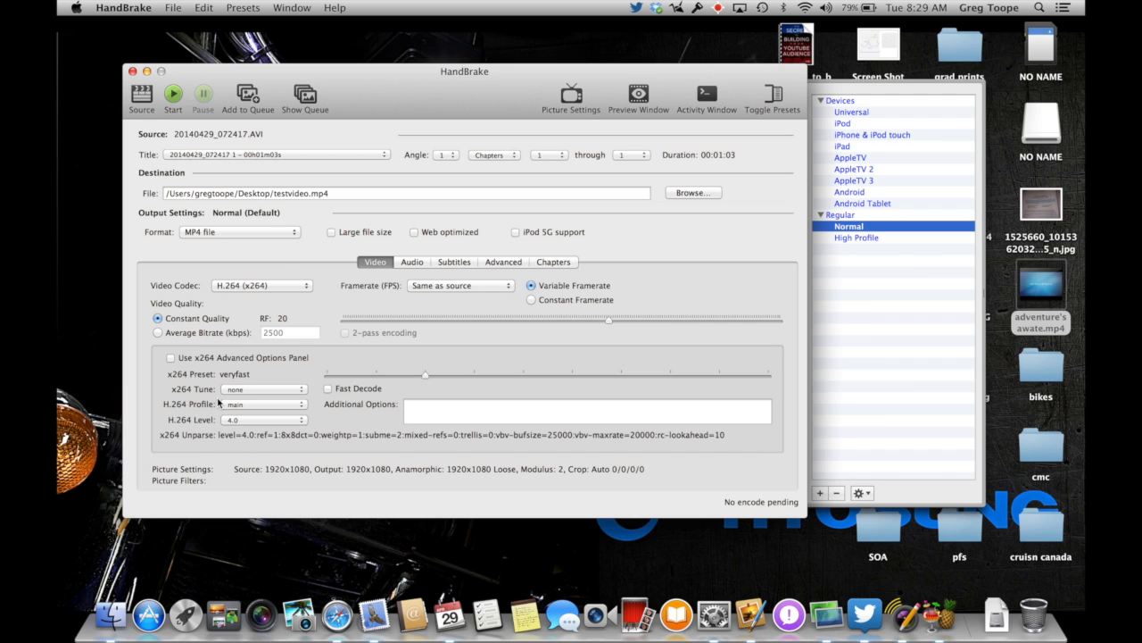
mouse_move(275, 476)
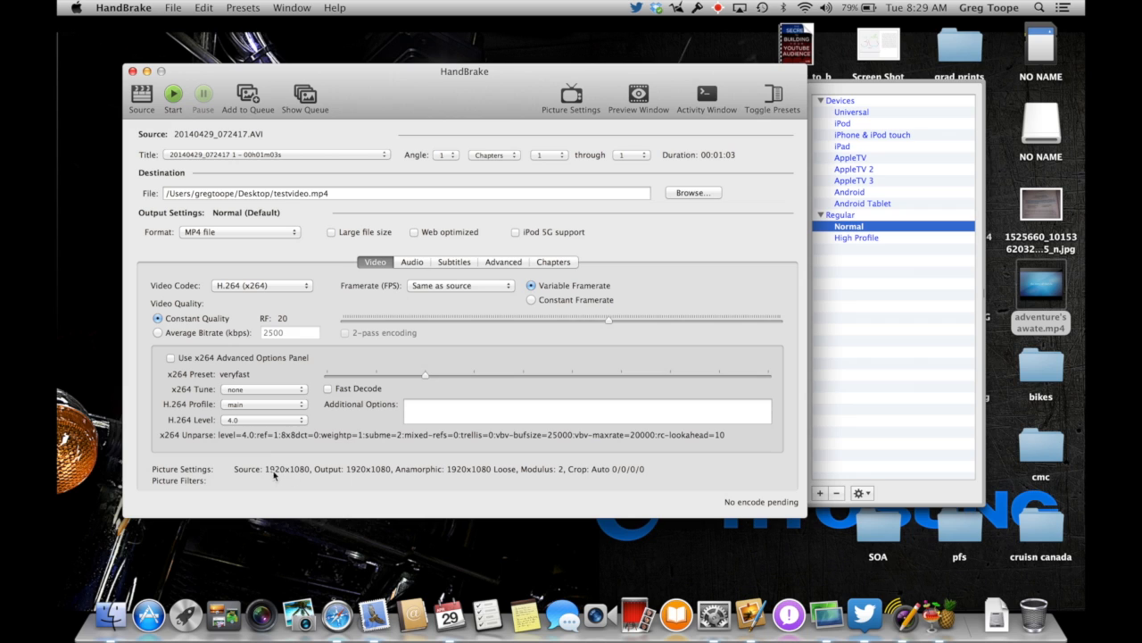
mouse_move(302, 479)
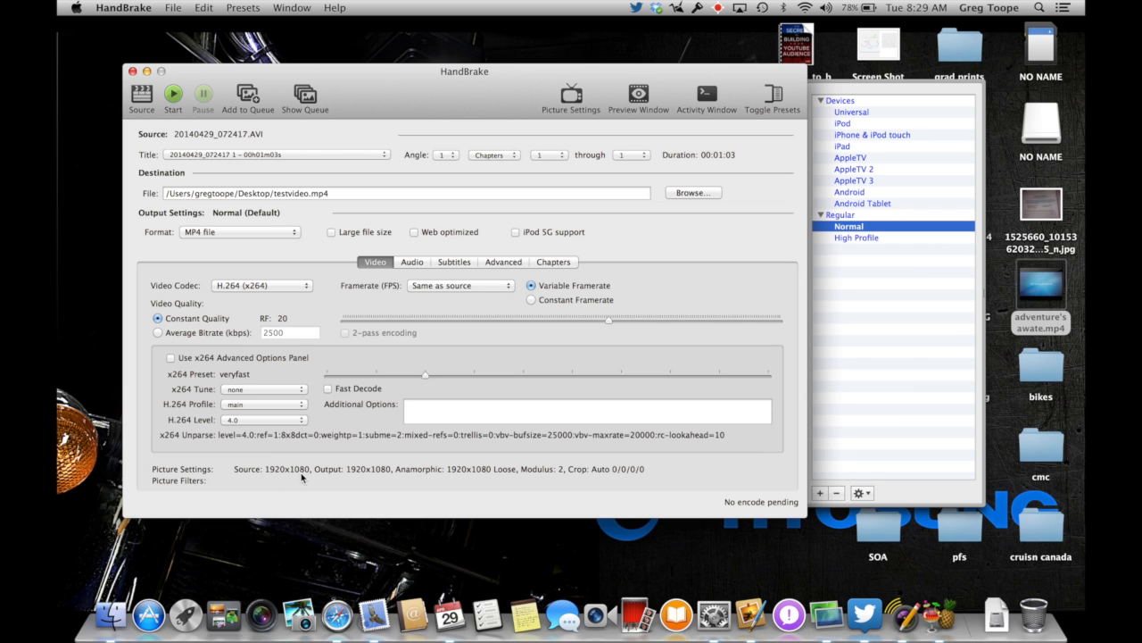
mouse_move(486, 478)
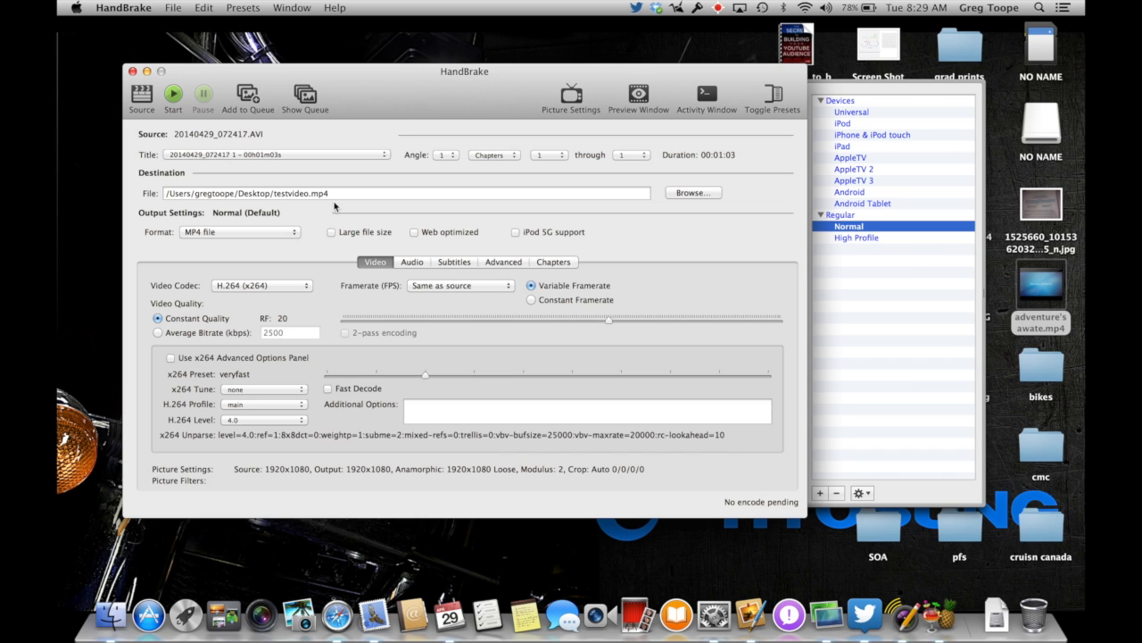
mouse_move(264, 145)
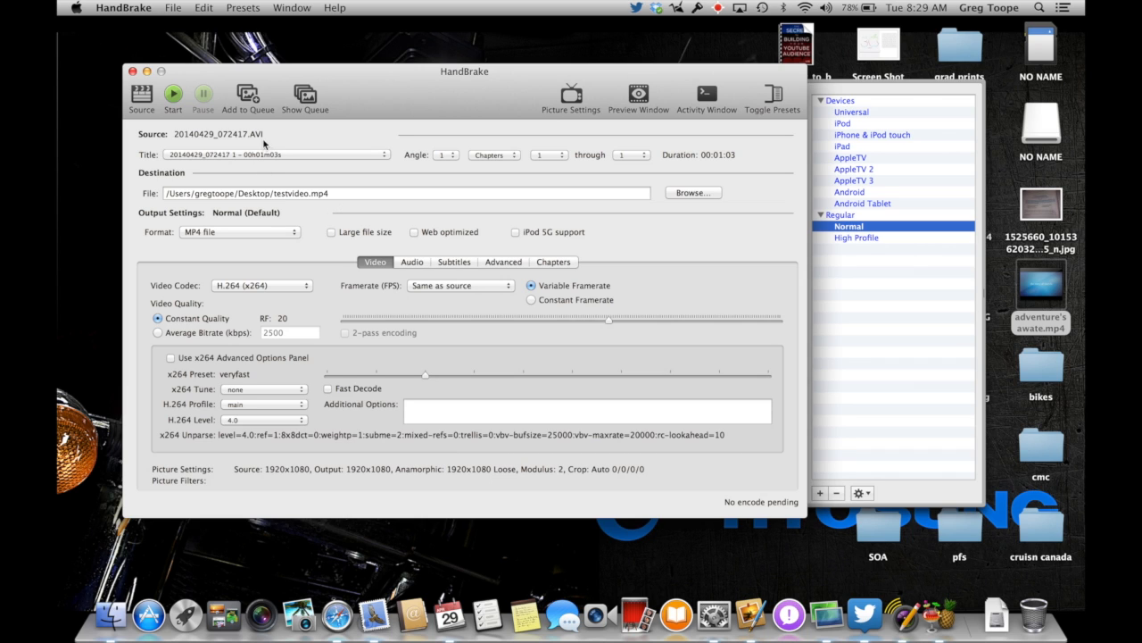
mouse_move(265, 163)
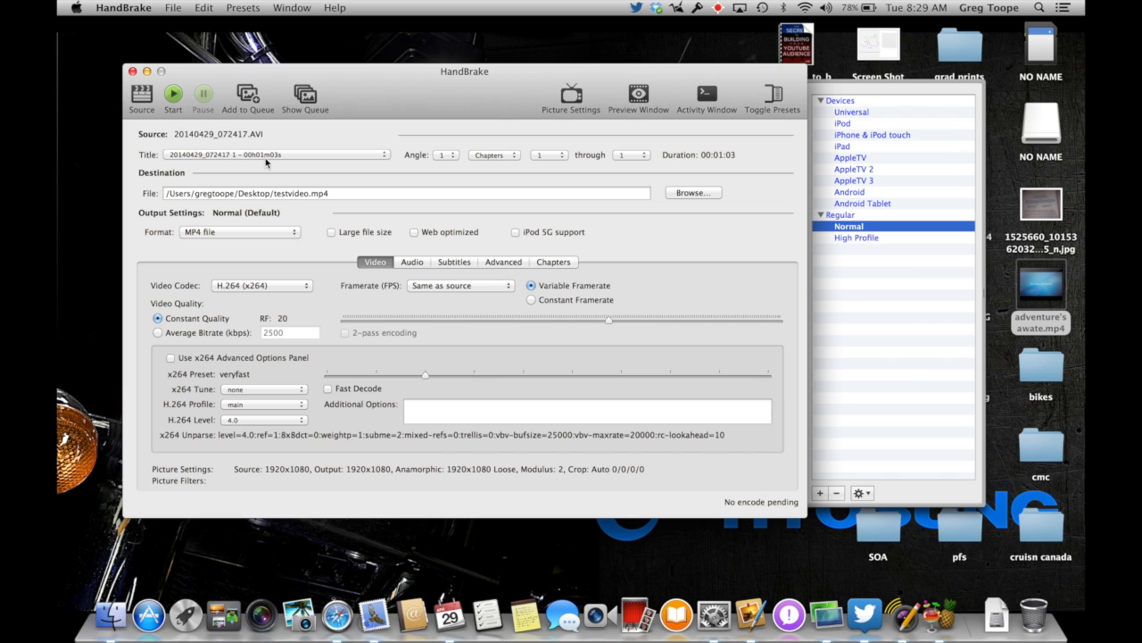
mouse_move(442, 157)
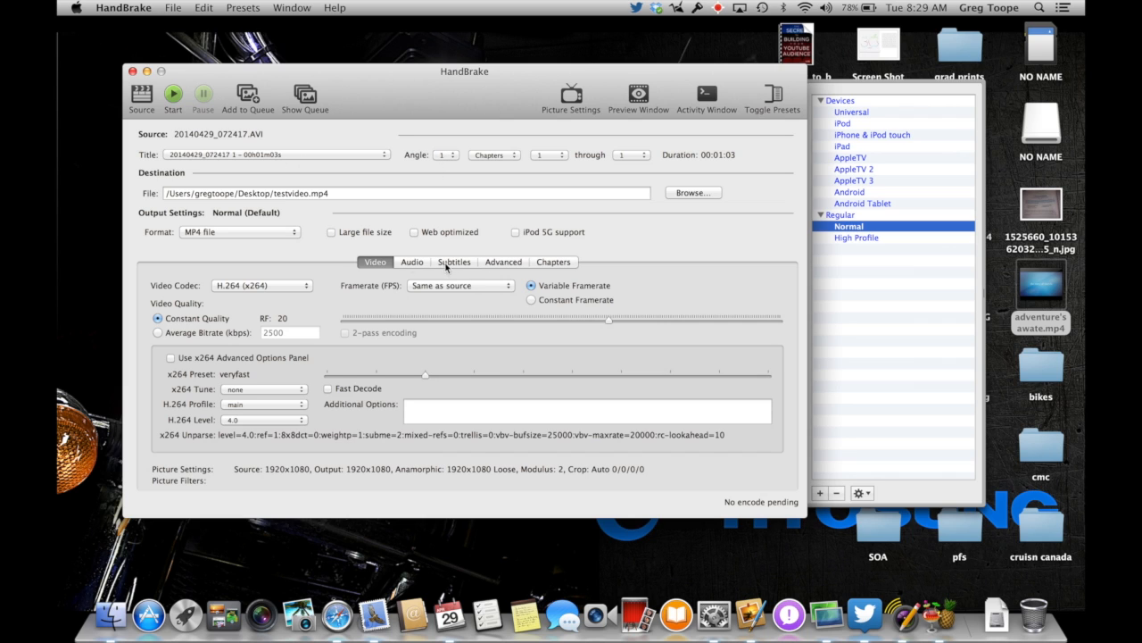
mouse_move(954, 267)
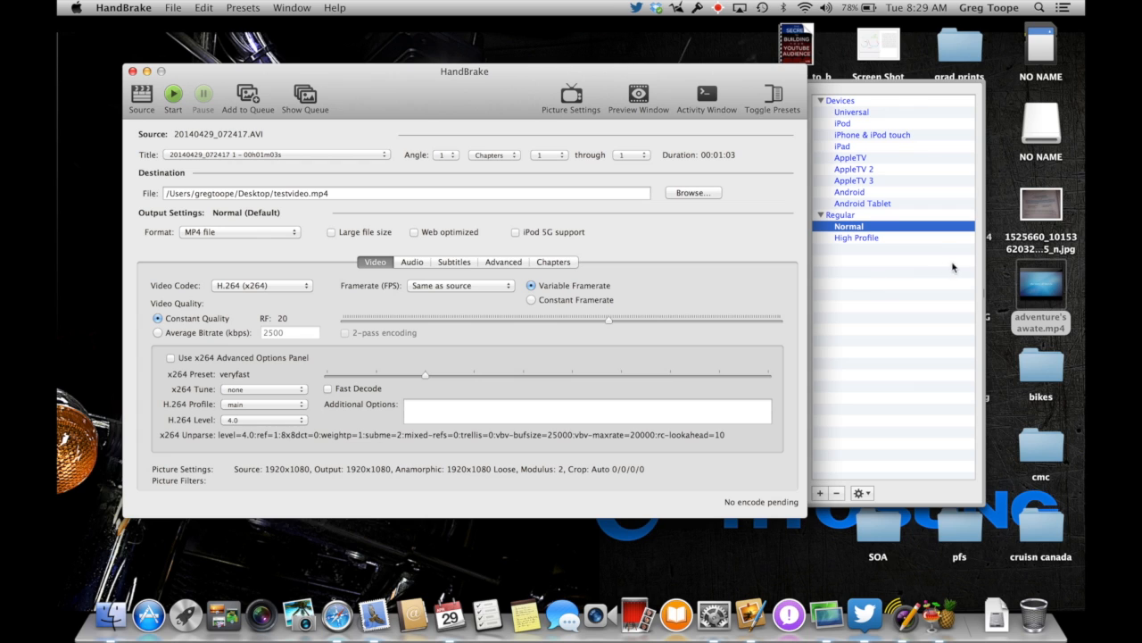
mouse_move(475, 135)
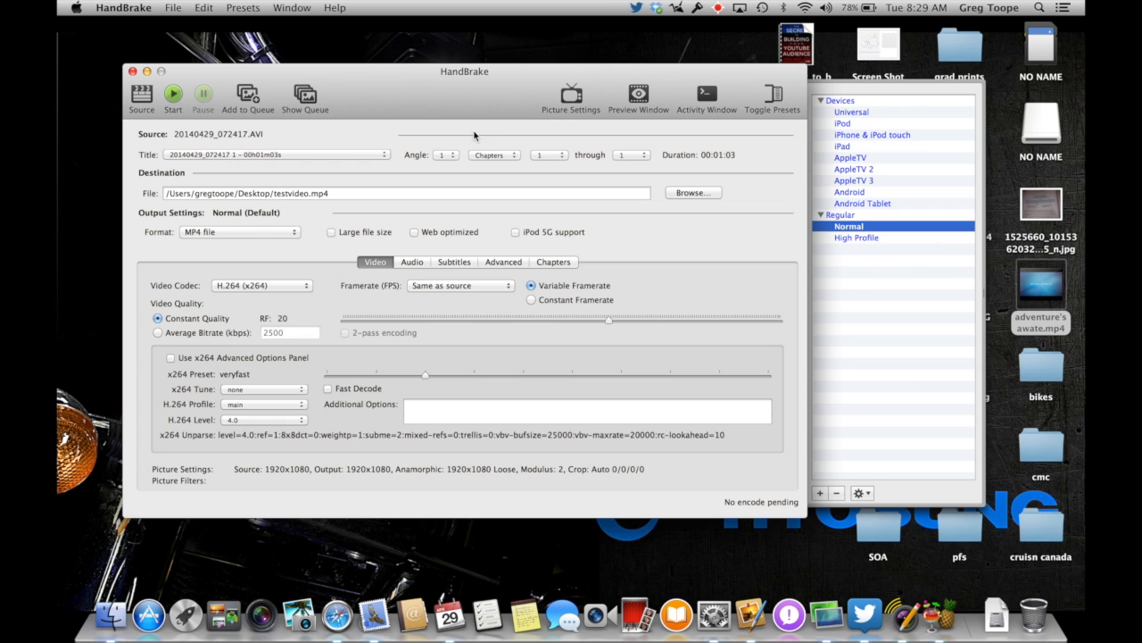
mouse_move(613, 171)
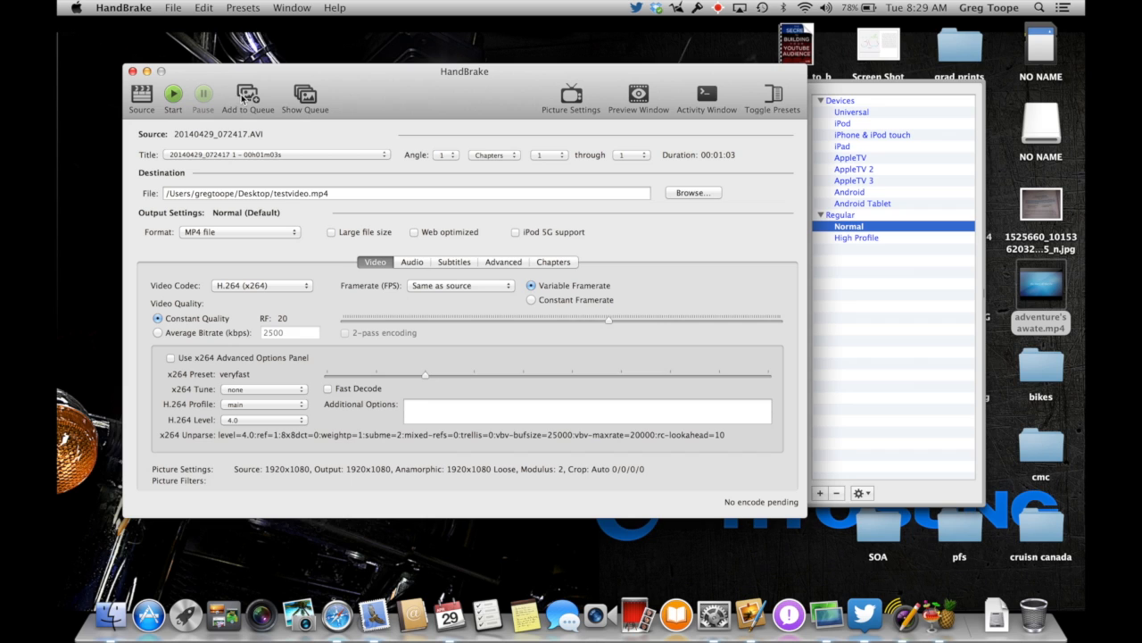
mouse_move(247, 97)
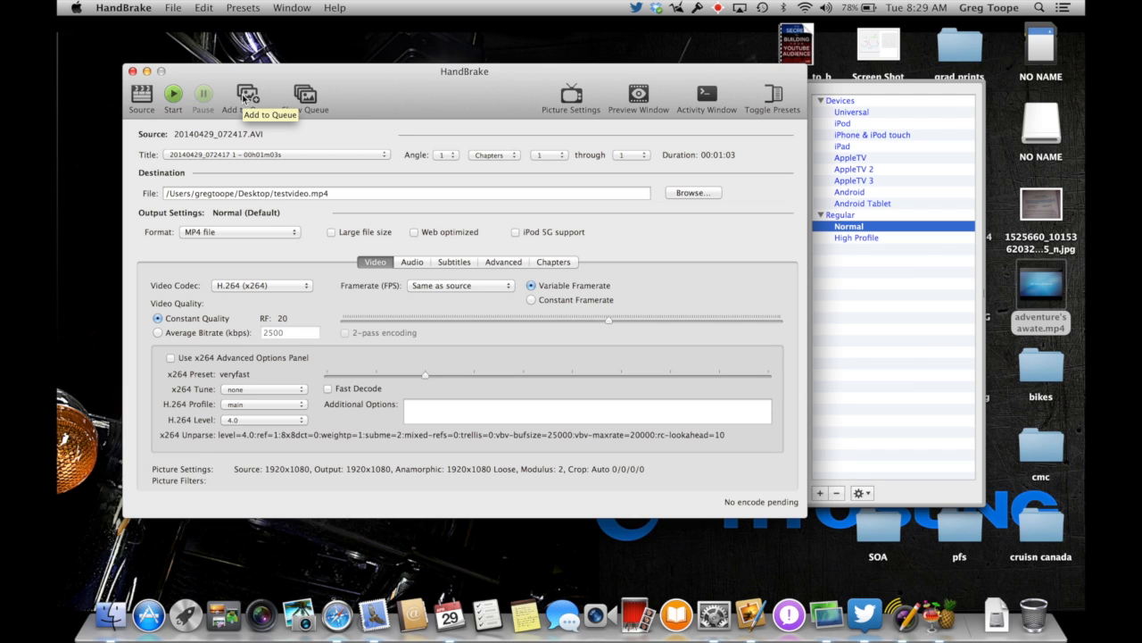
mouse_move(279, 124)
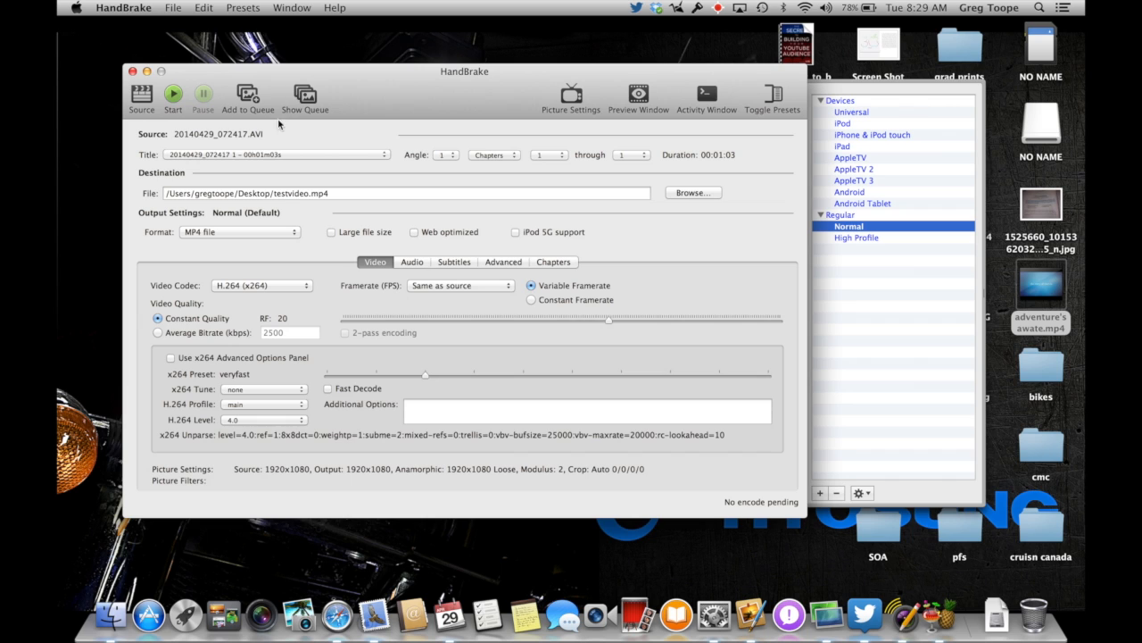
mouse_move(306, 96)
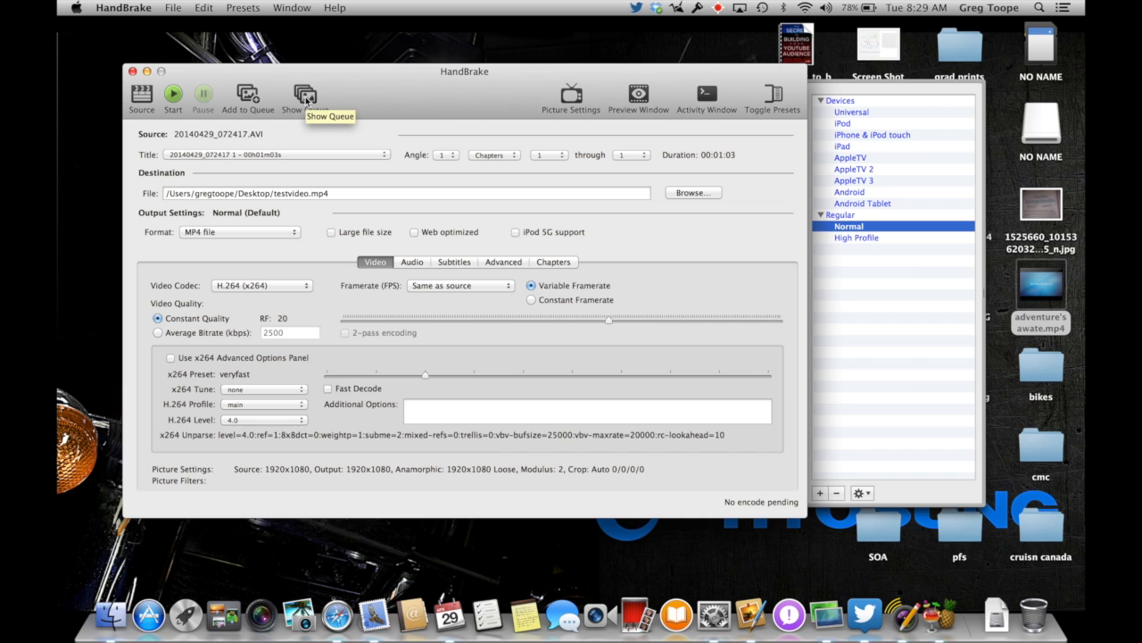
mouse_move(373, 128)
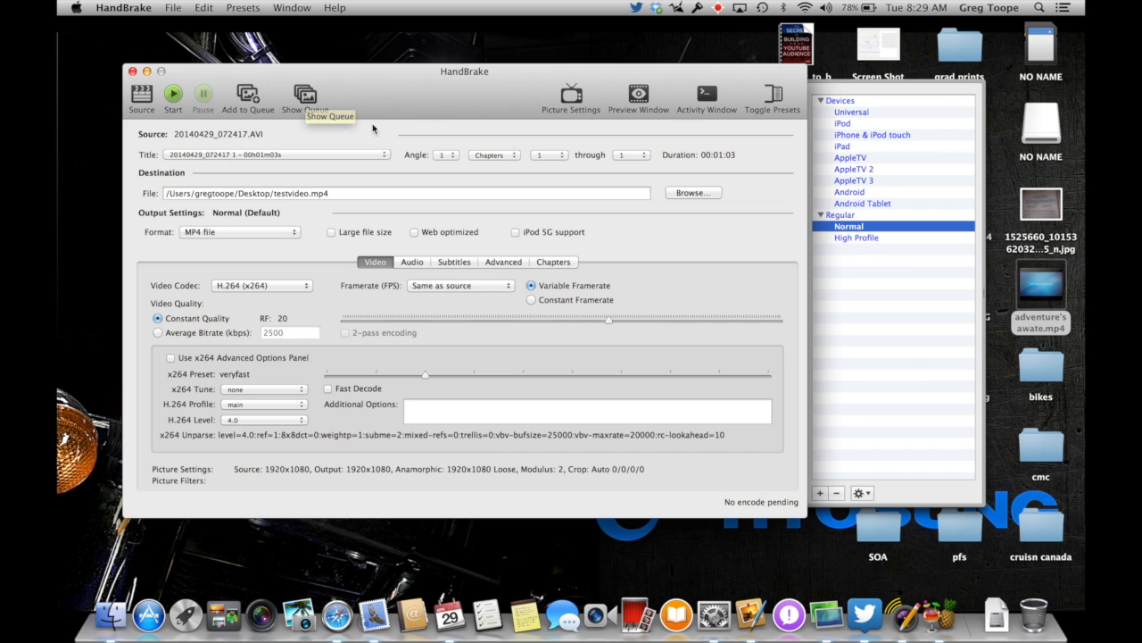
mouse_move(446, 155)
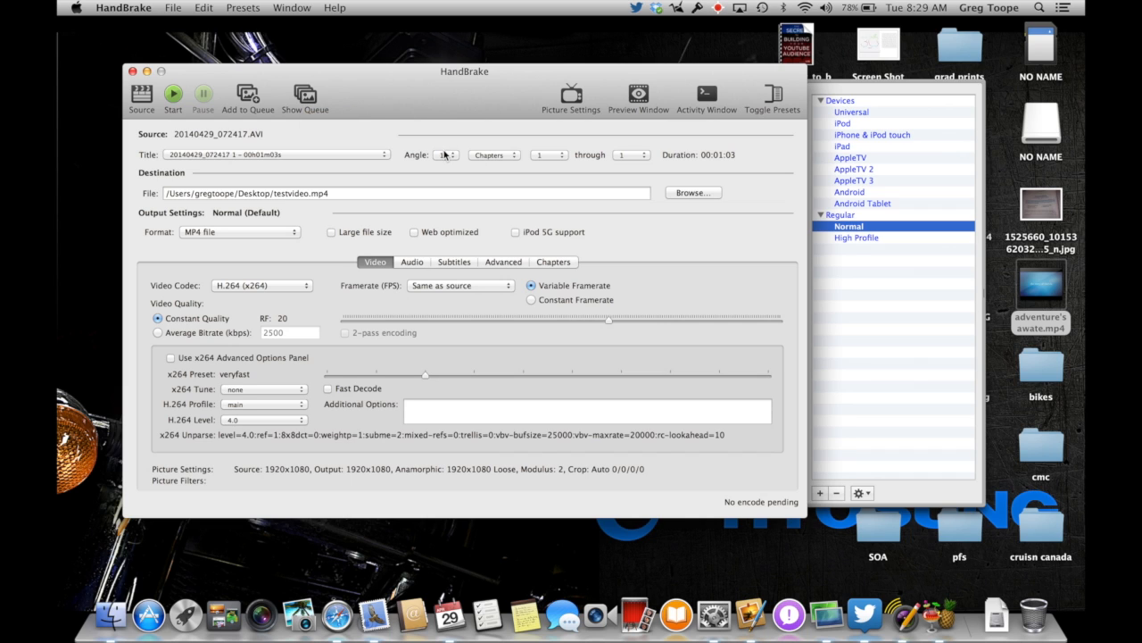
mouse_move(279, 114)
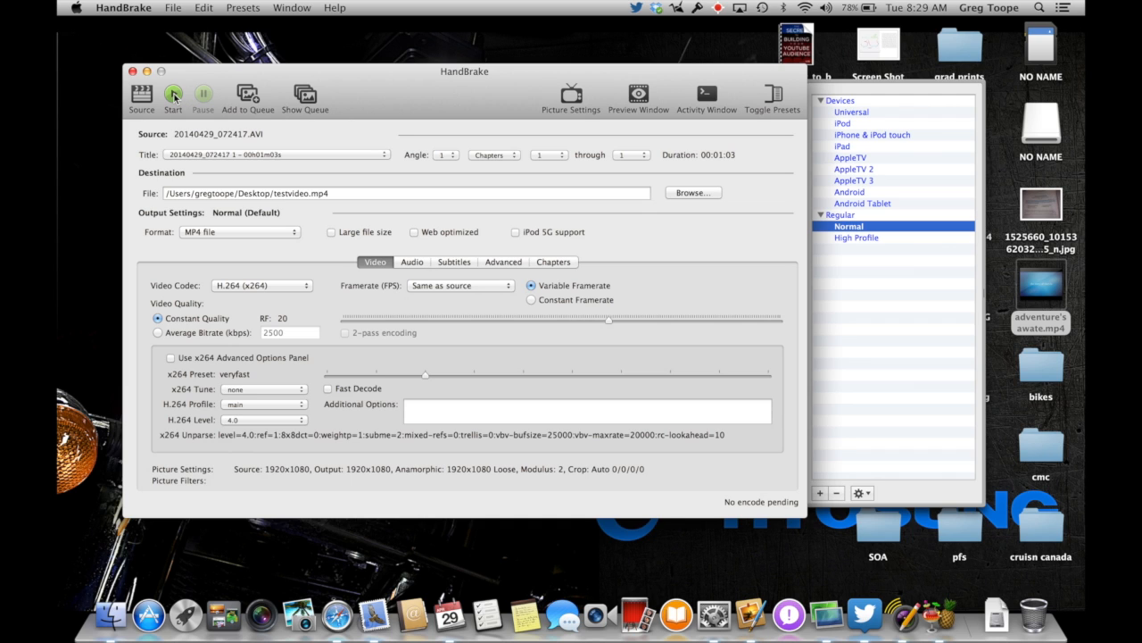
- Start encoding the clip to testvideo.mp4 and wait for the queue-done alert
click(172, 94)
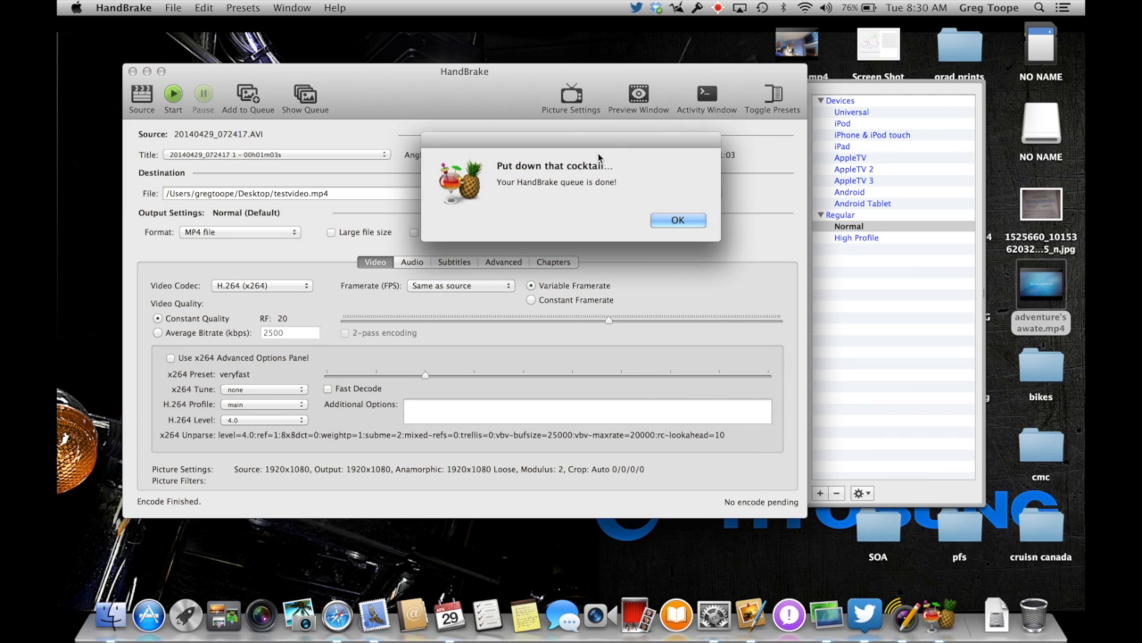
mouse_move(640, 215)
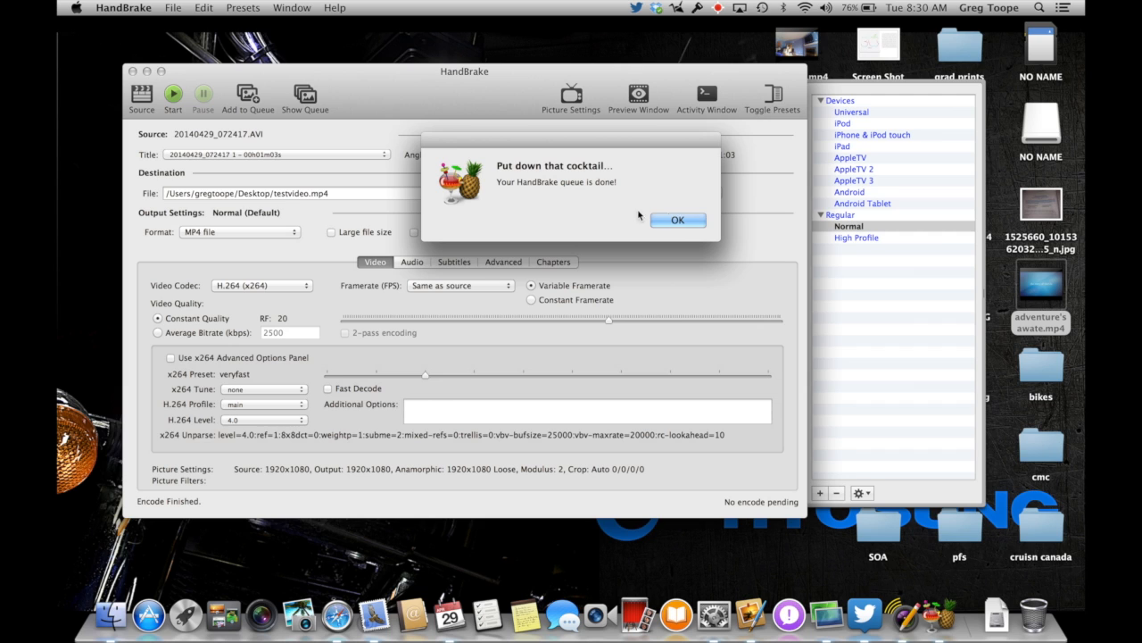
- Dismiss the queue-finished alert and quit HandBrake from its application menu
click(677, 220)
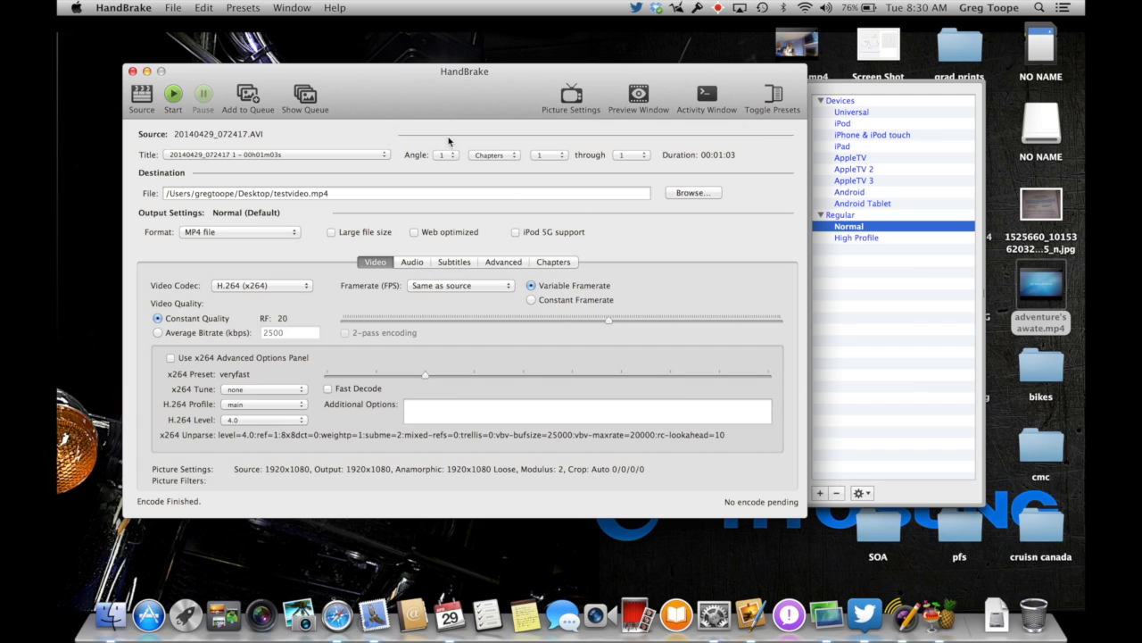
click(123, 7)
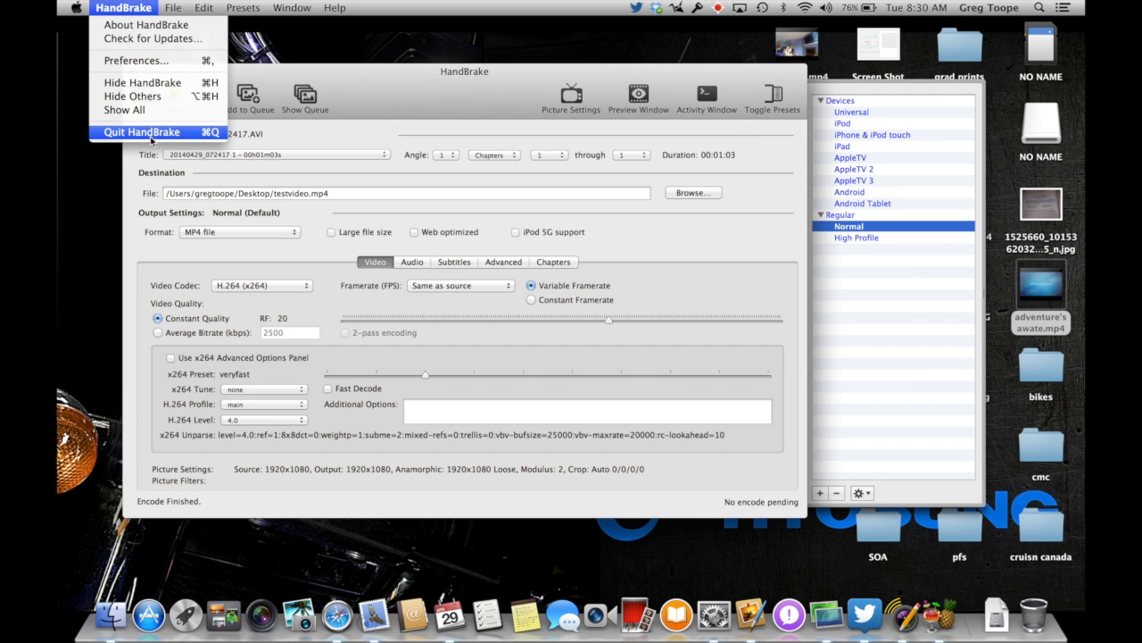
click(141, 131)
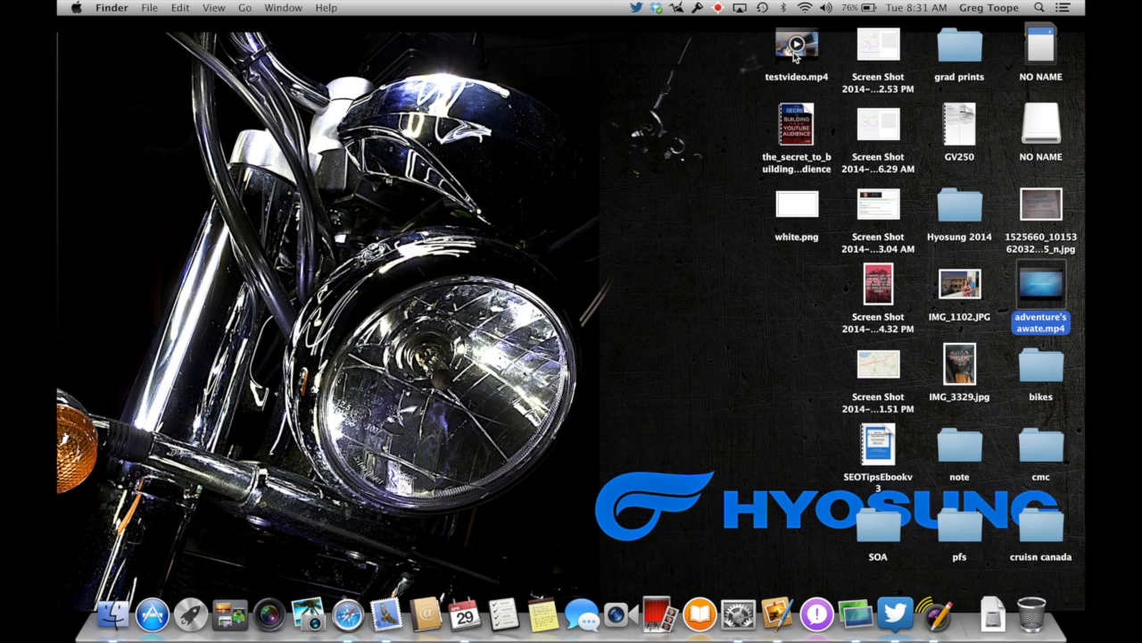
mouse_move(812, 20)
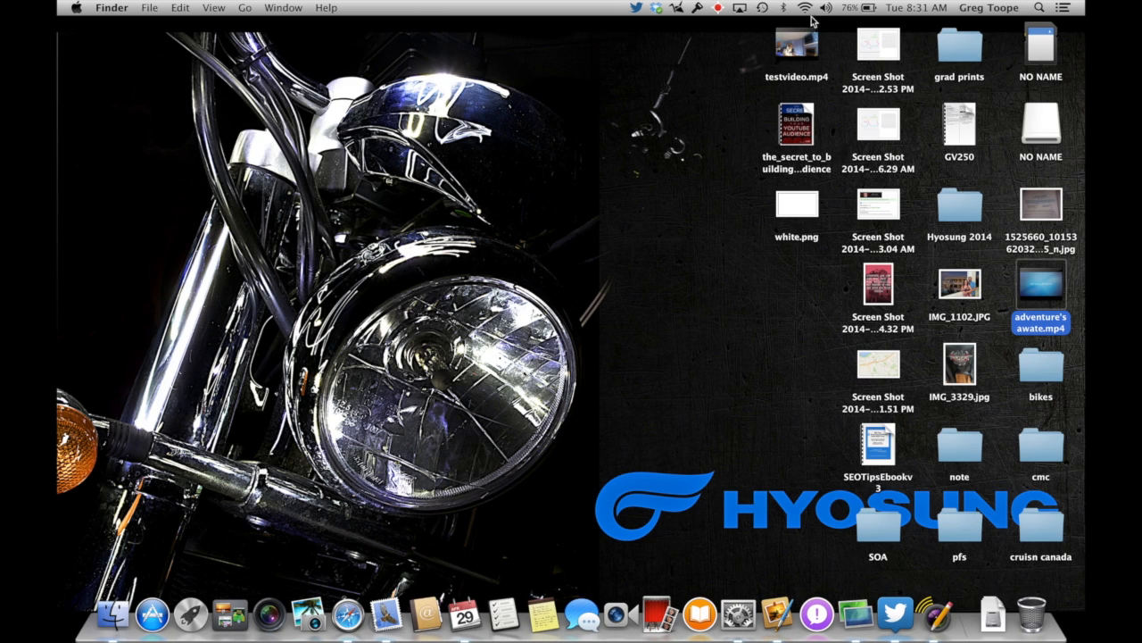
click(796, 45)
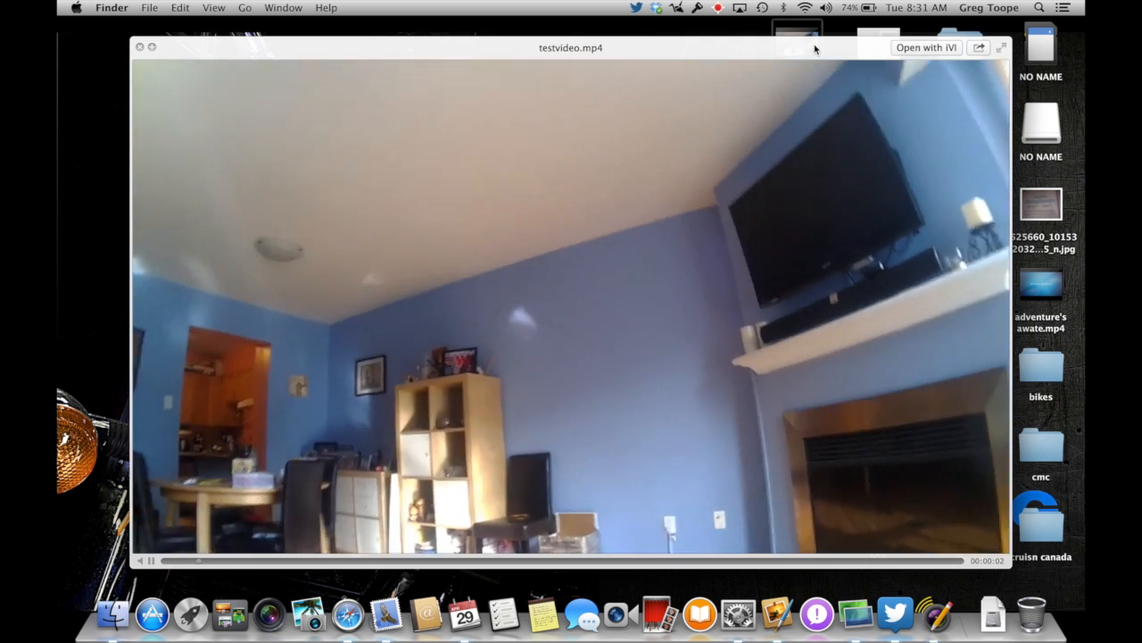
click(140, 46)
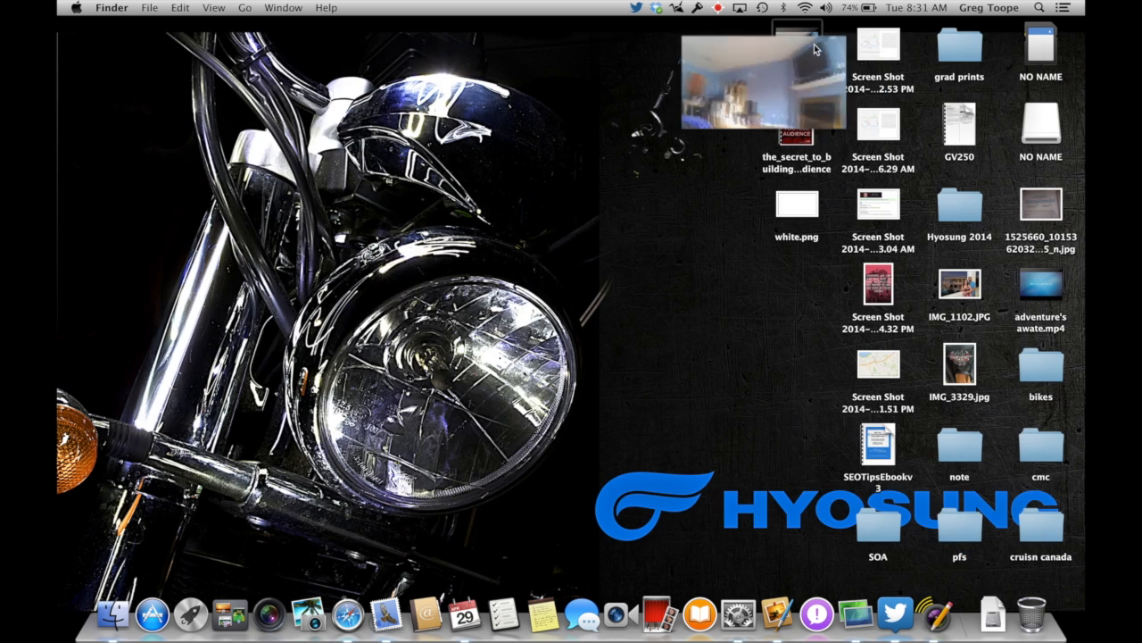